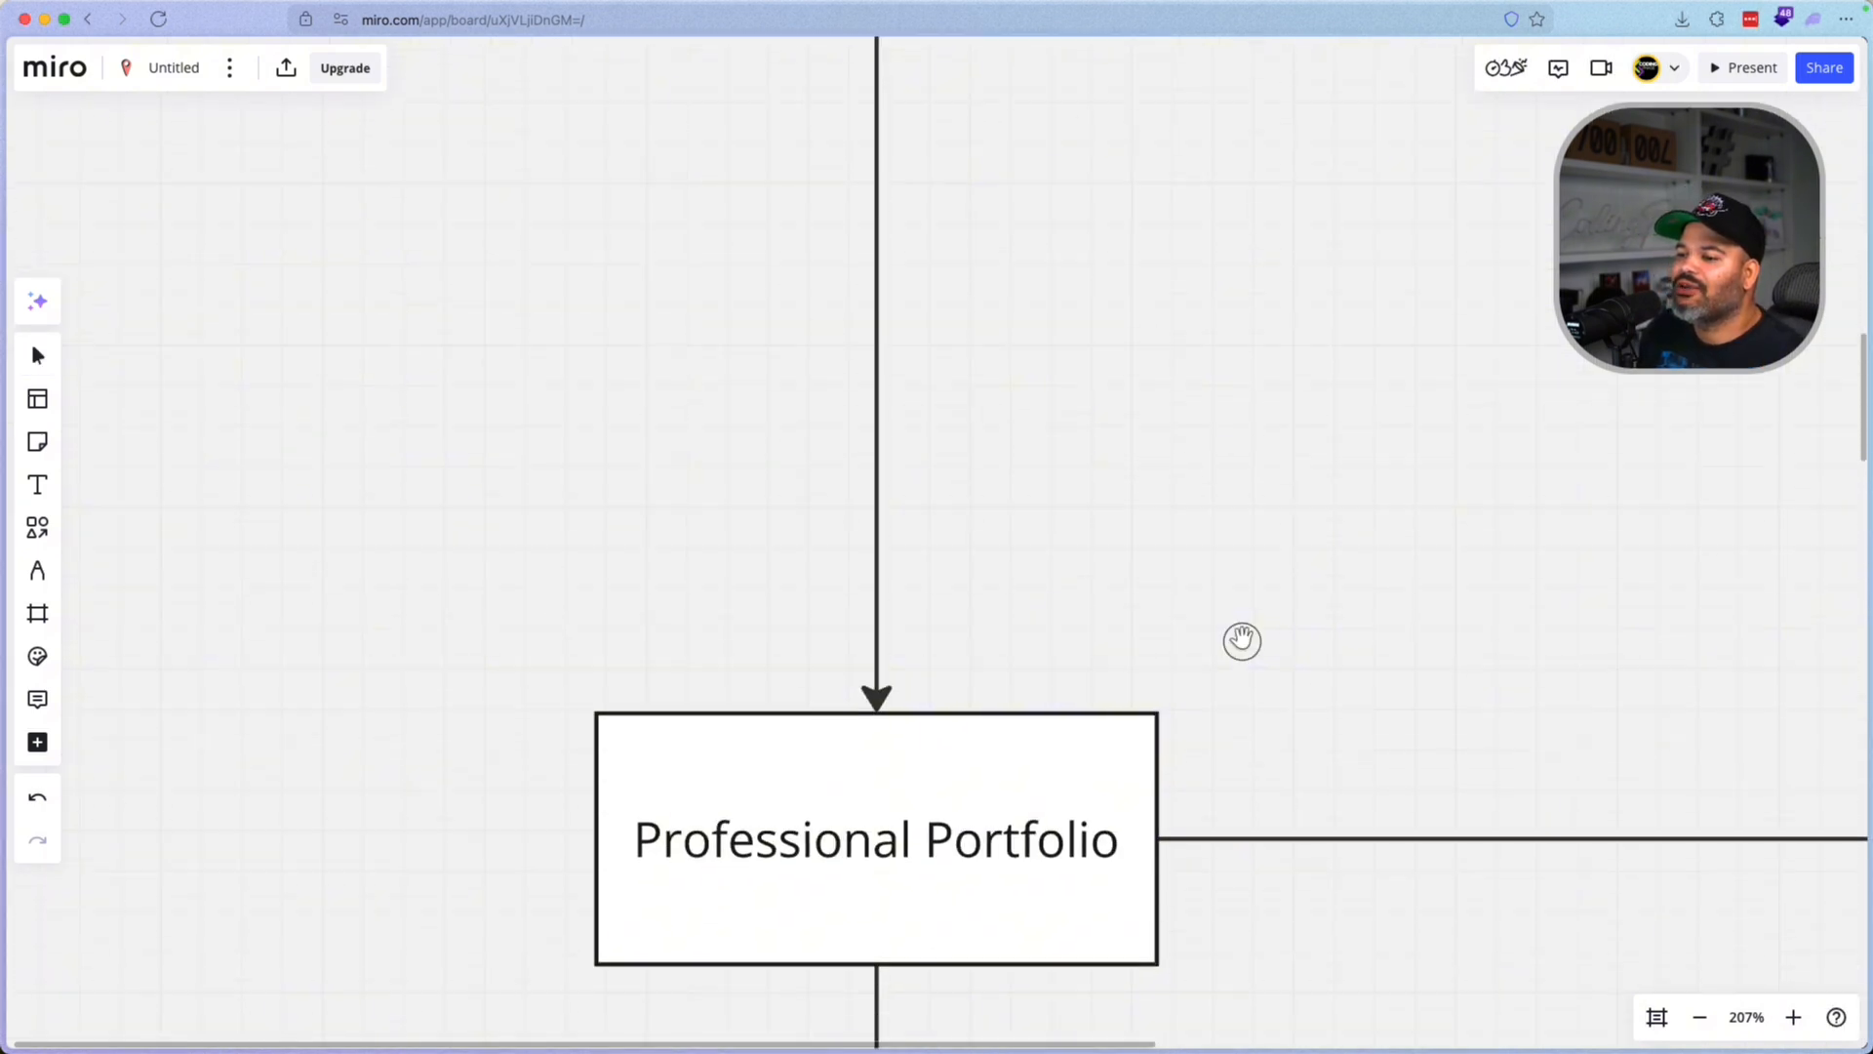
Step: Pan the canvas down the flowchart from Professional Portfolio to centre the Analytics Setup On Portfolio box
drag(1243, 640, 1321, 291)
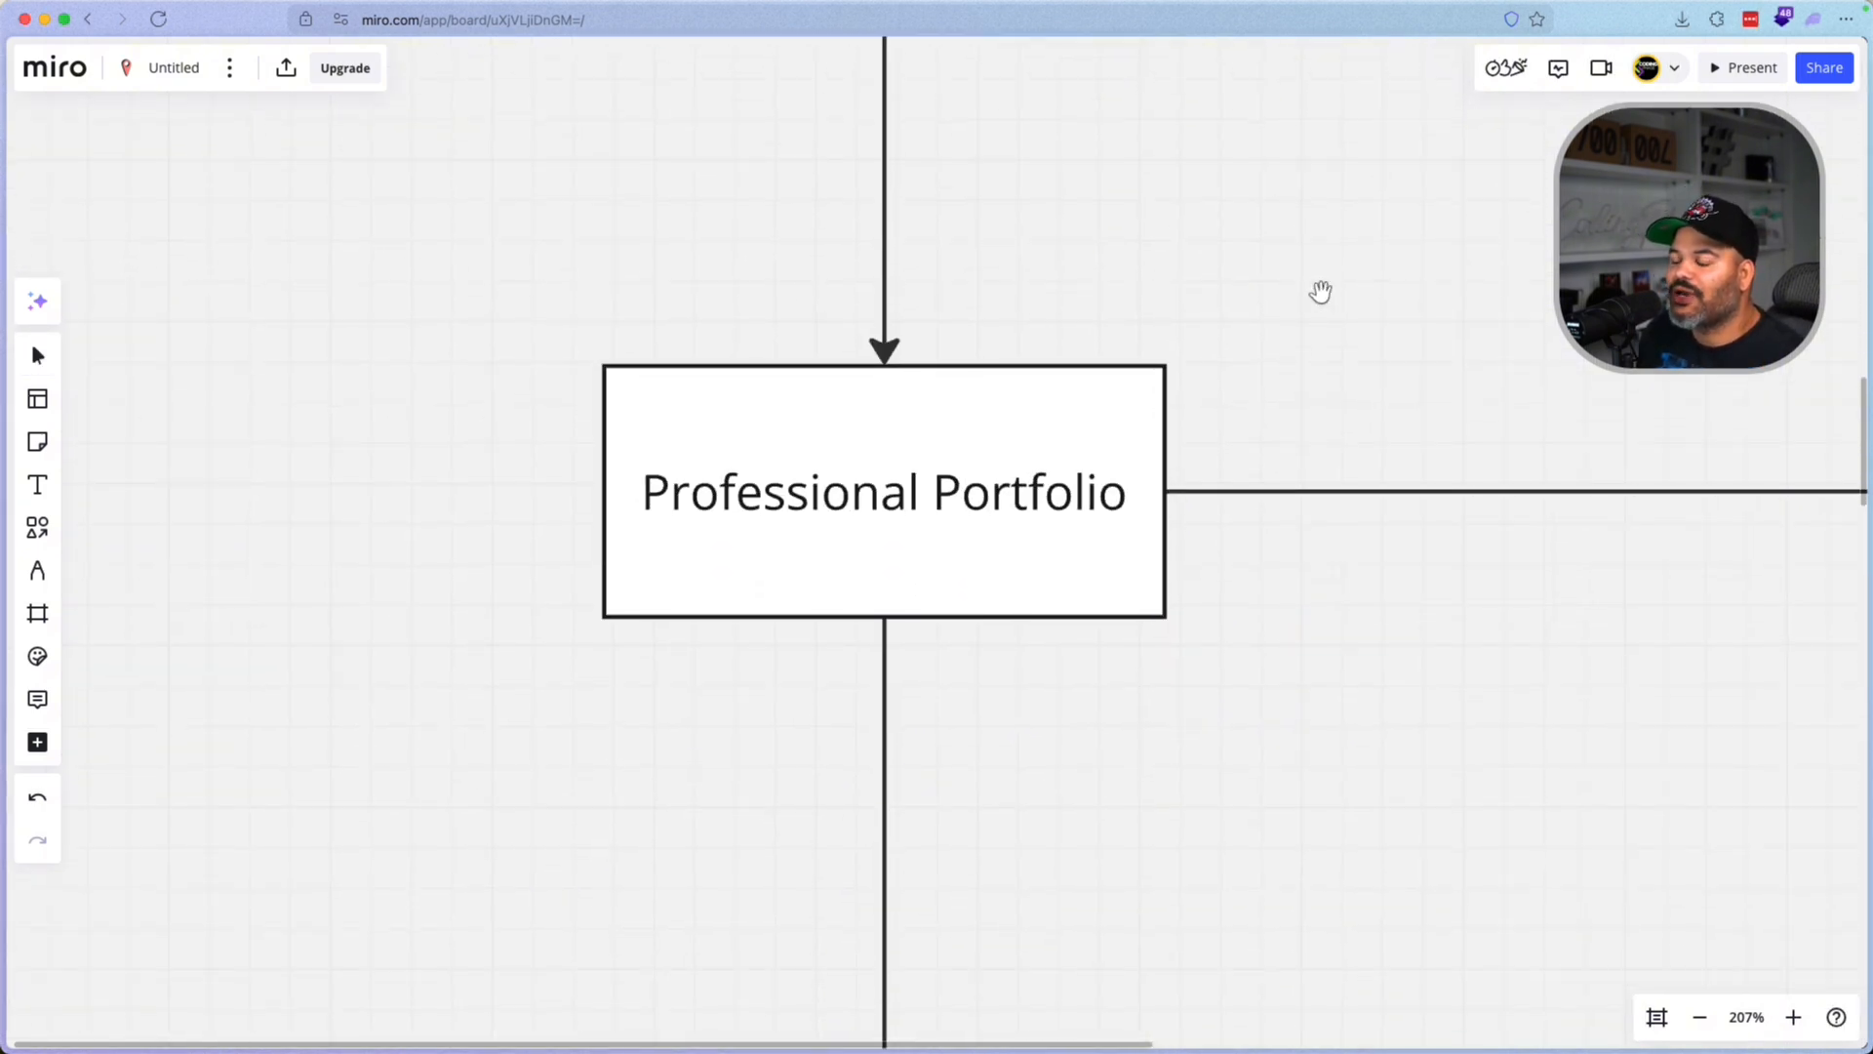
mouse_move(1440, 318)
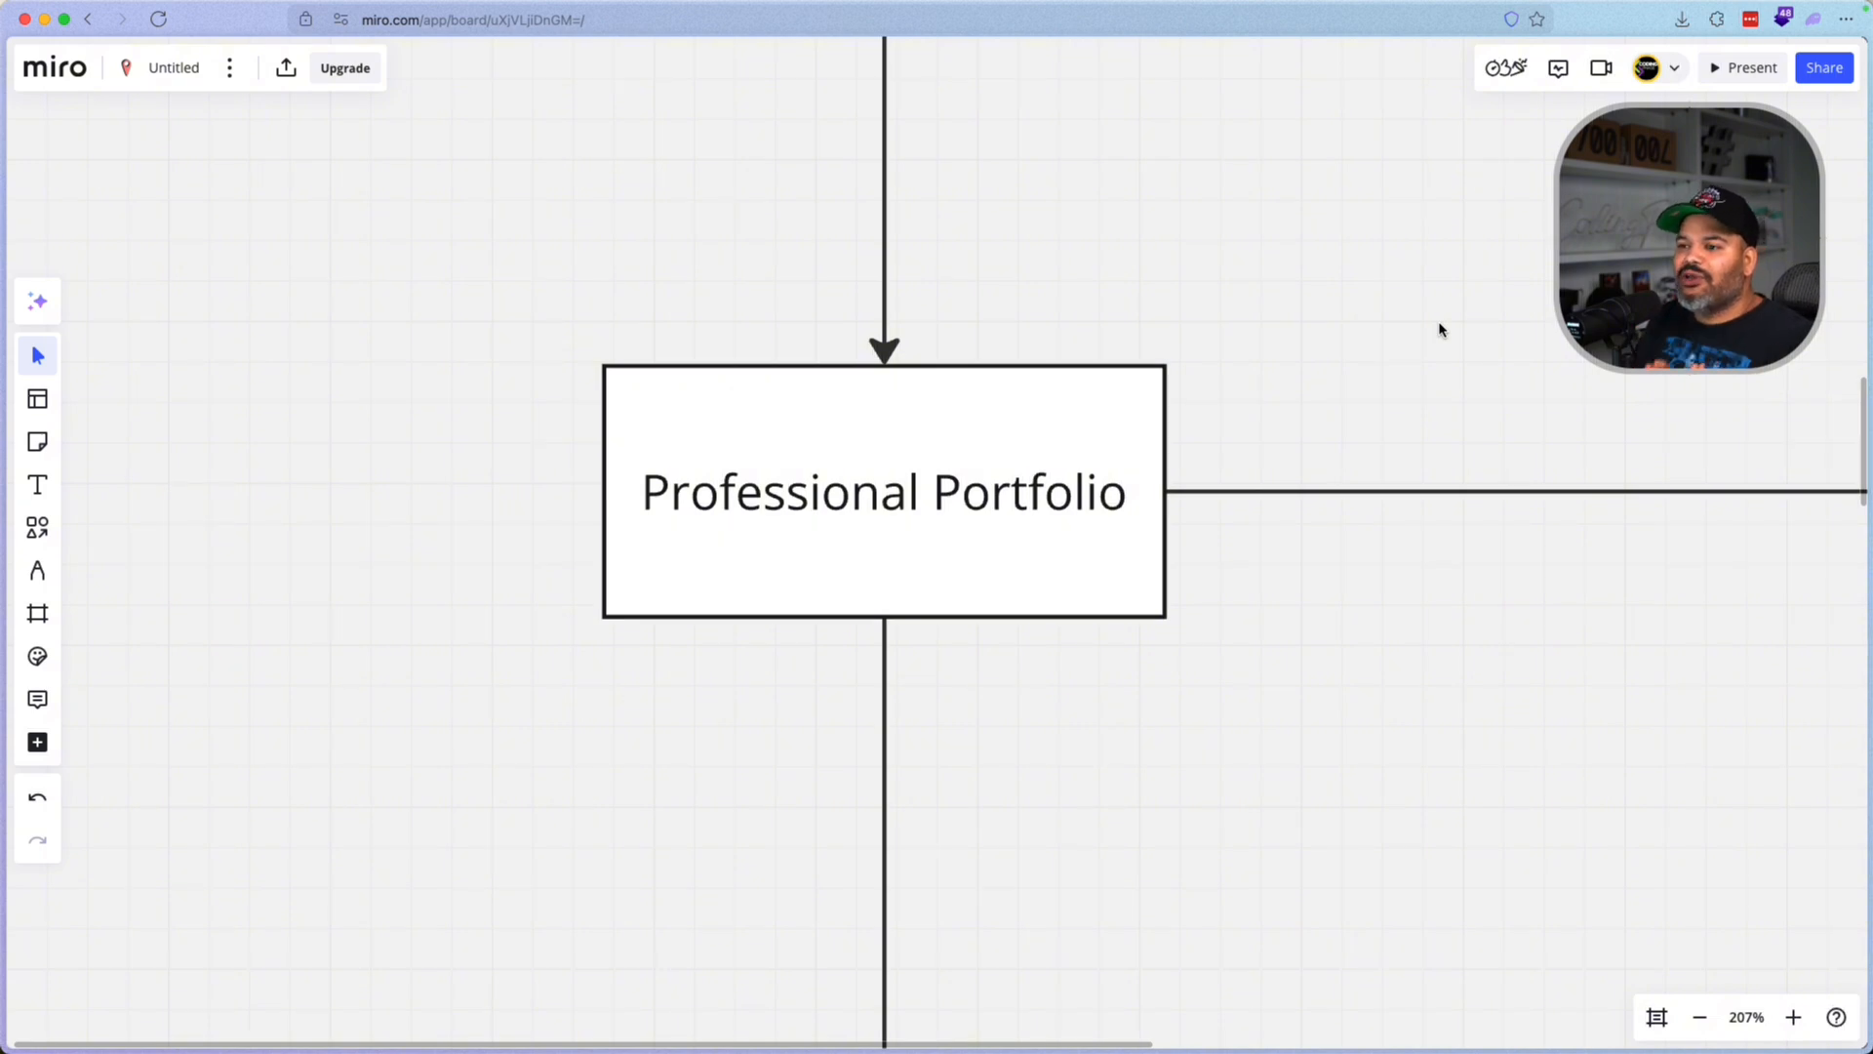
mouse_move(1752, 455)
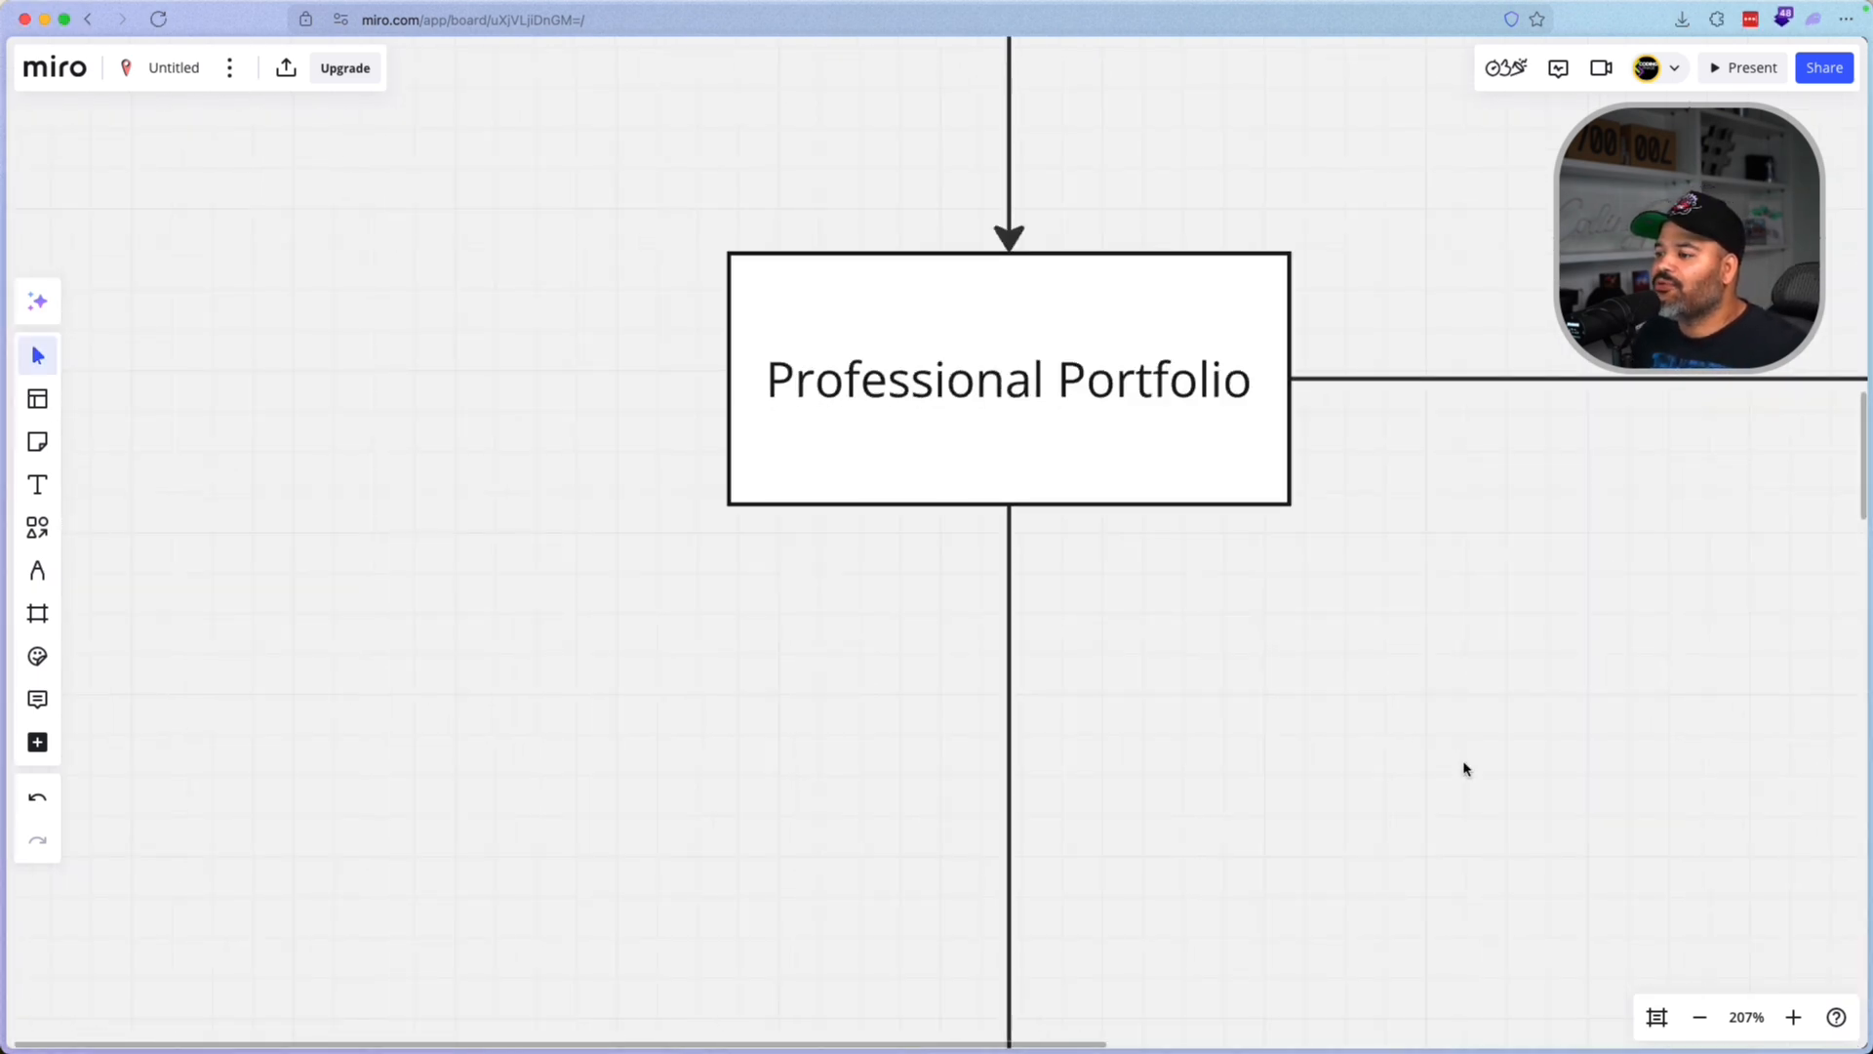
drag(1465, 769, 1409, 488)
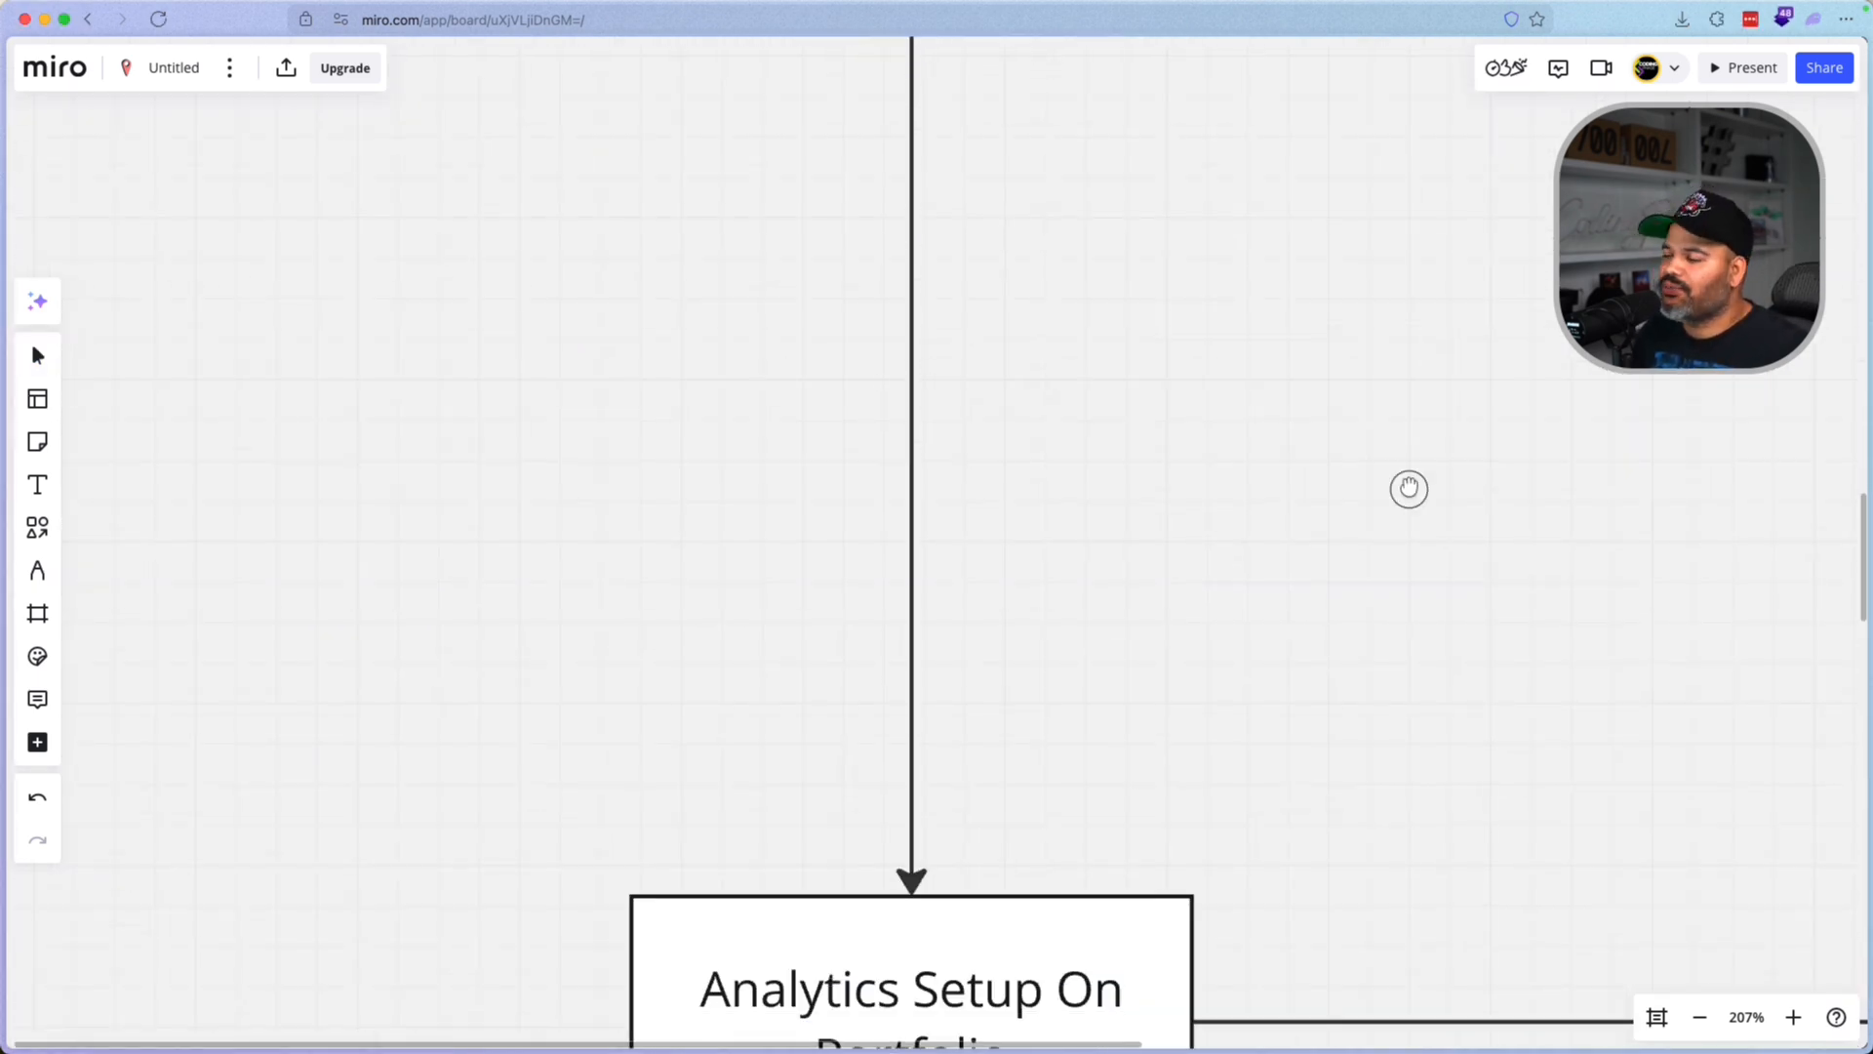
drag(1408, 488, 1350, 616)
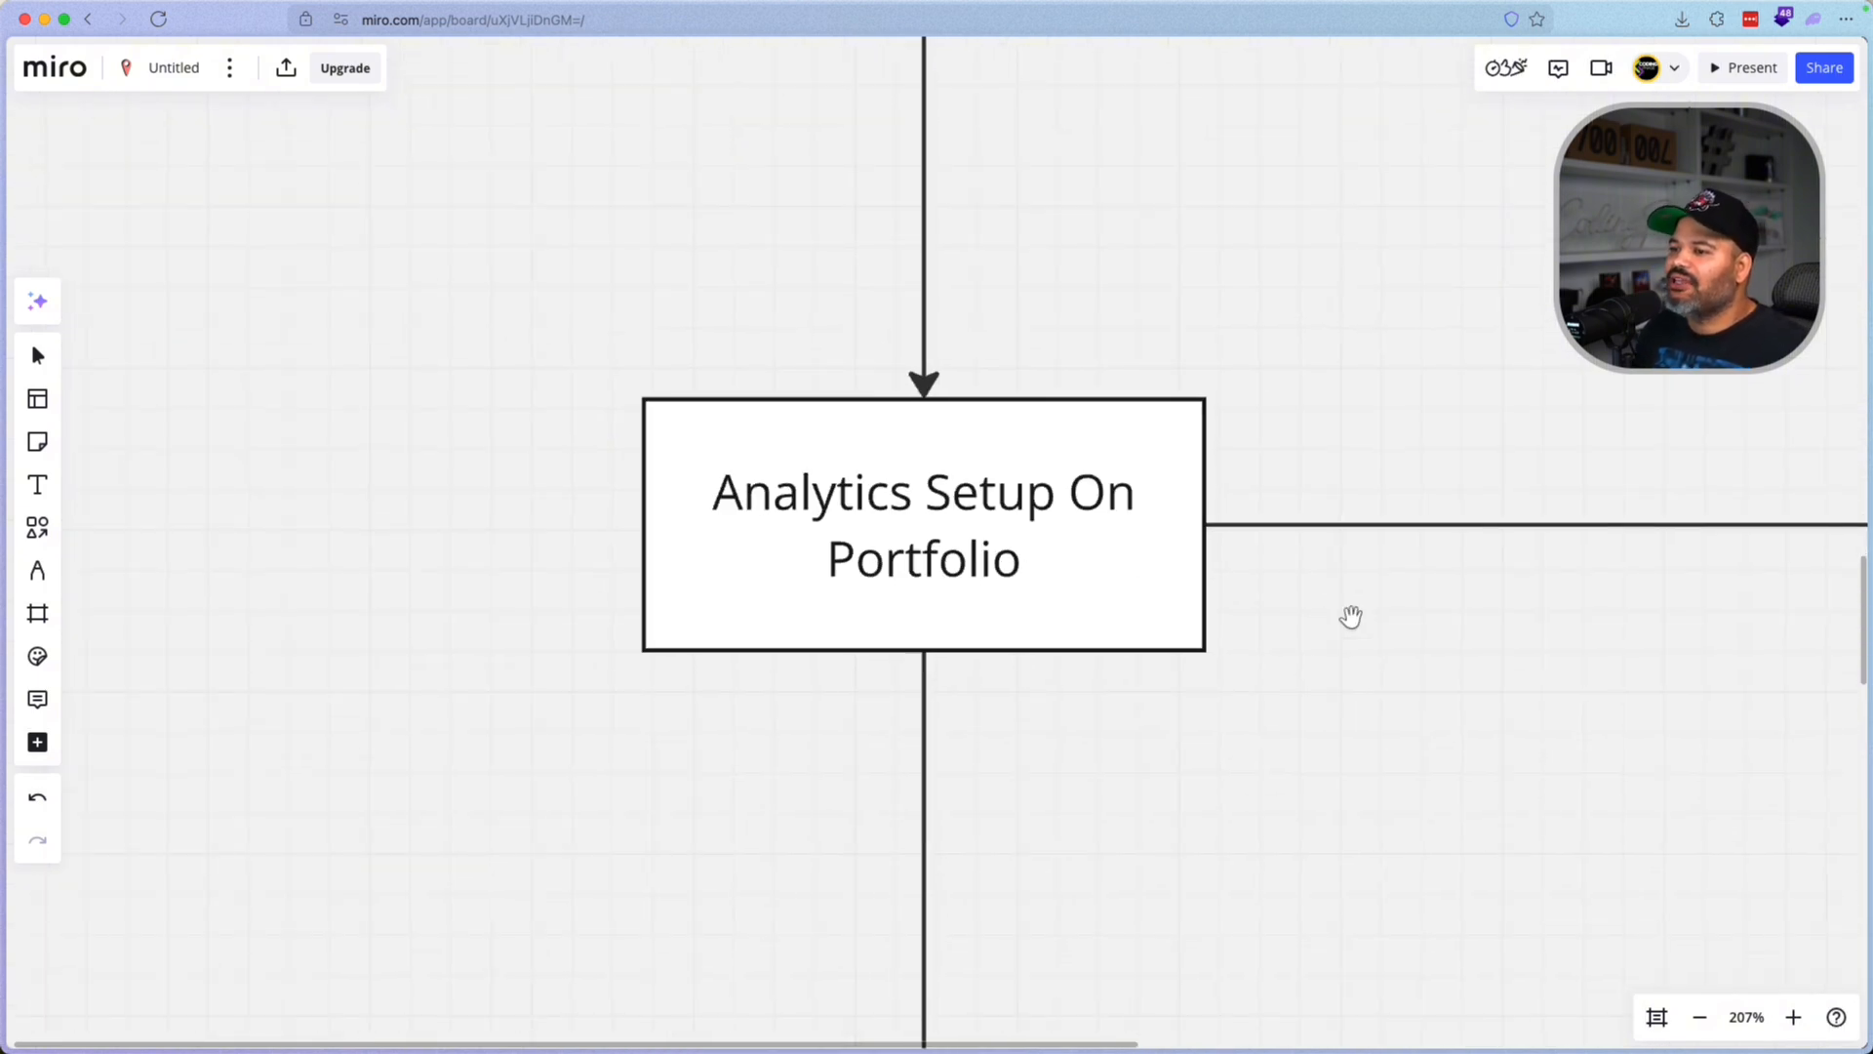
mouse_move(1067, 706)
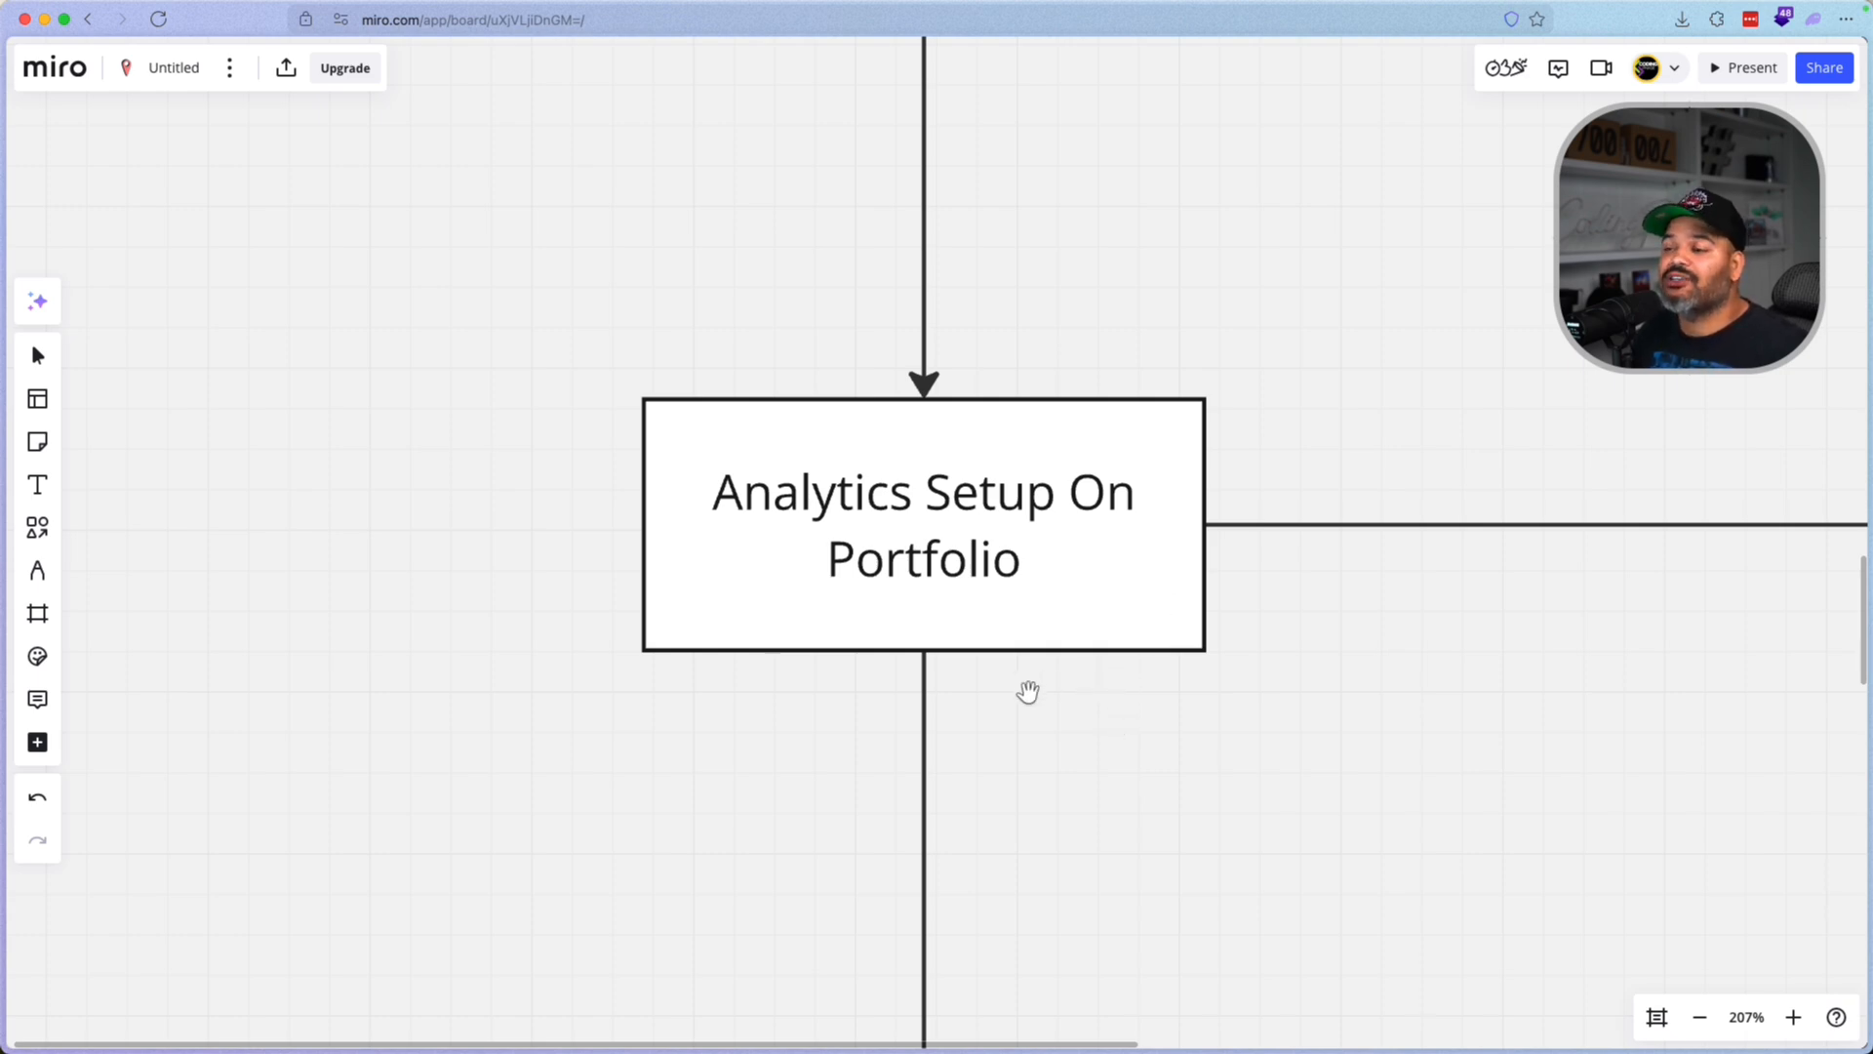
mouse_move(1260, 552)
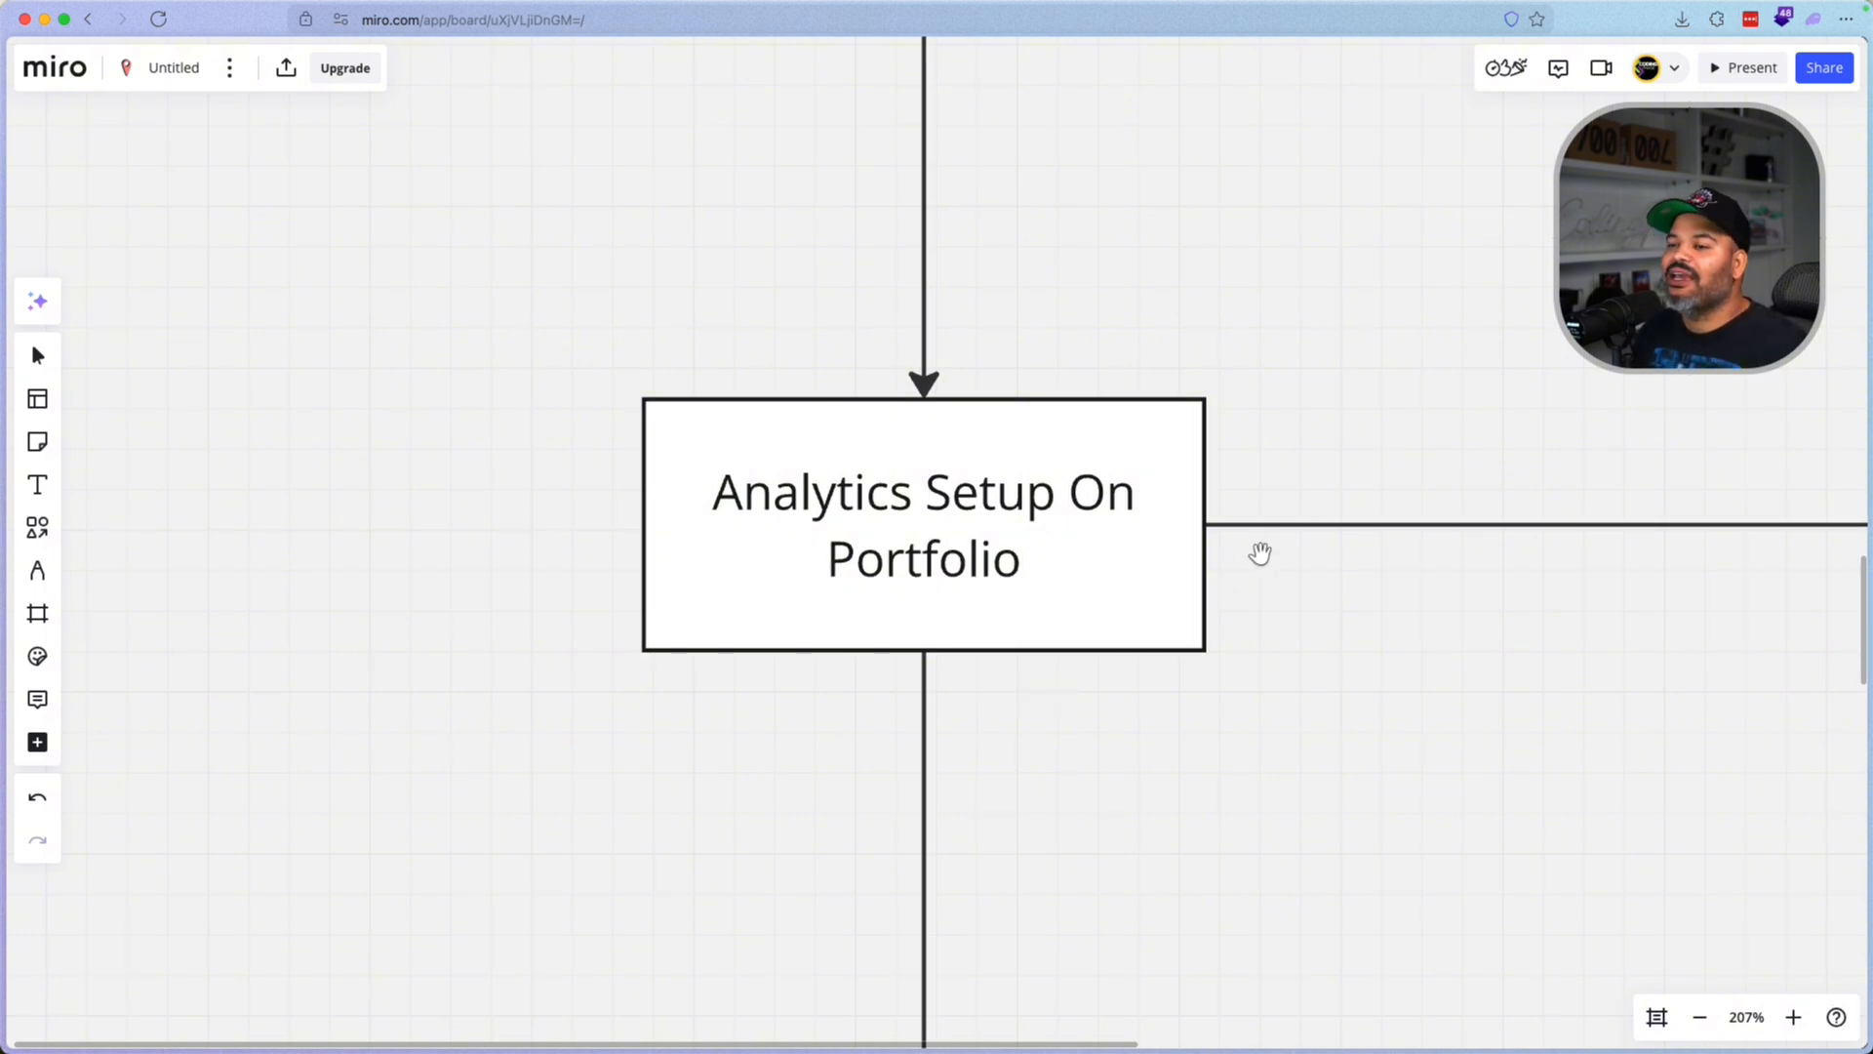
mouse_move(843, 574)
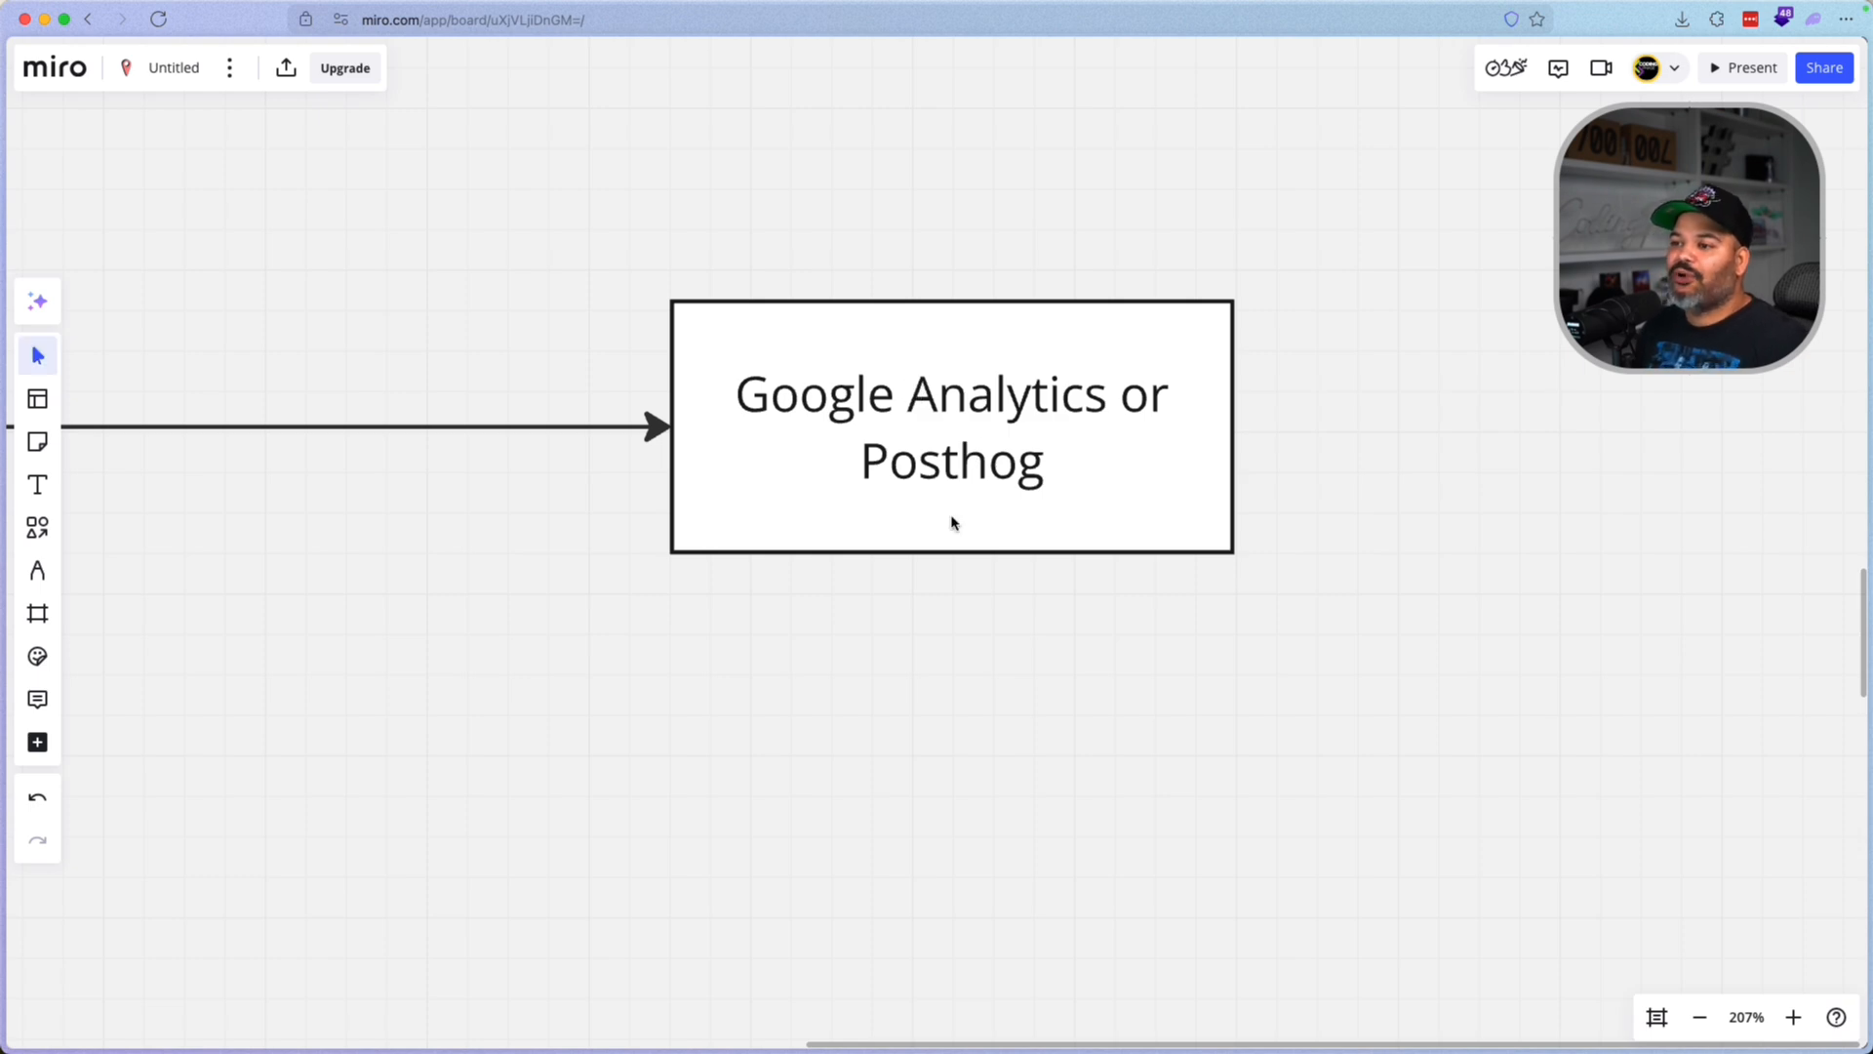
mouse_move(1001, 500)
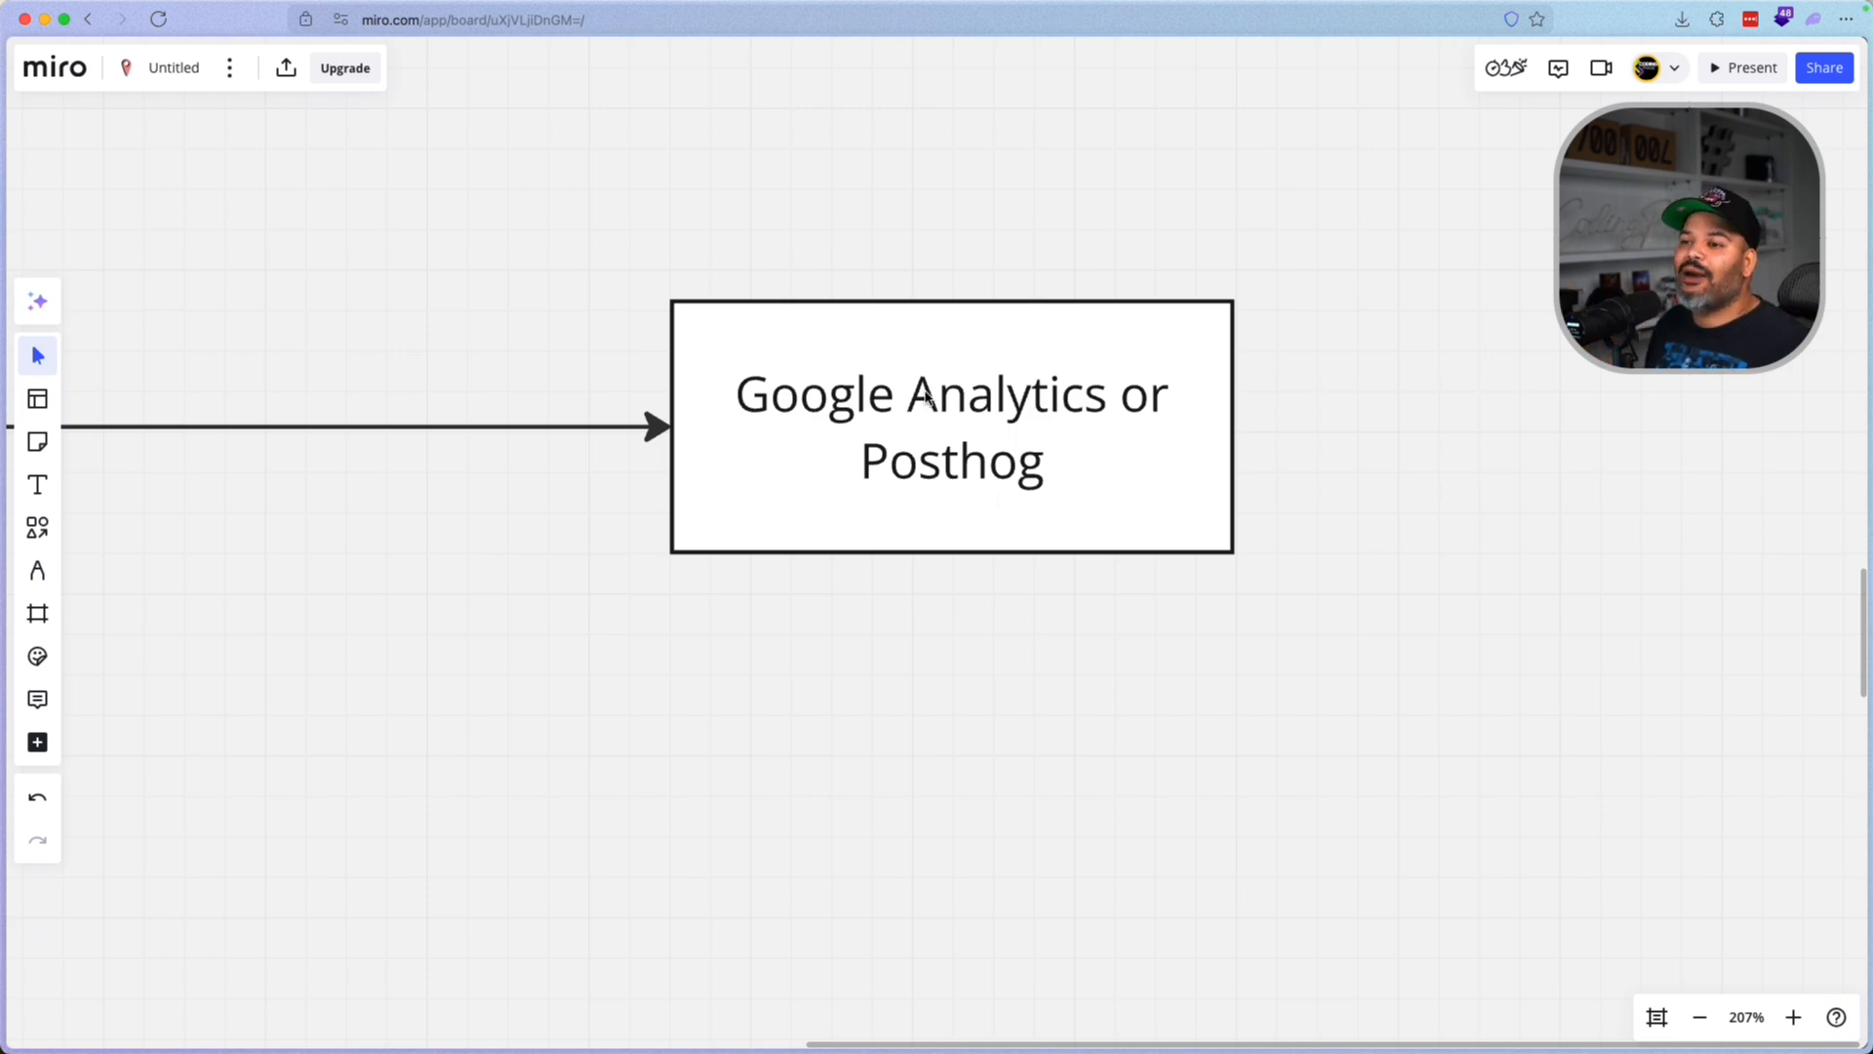
Step: Pan right along the connector to reveal the Google Analytics or Posthog branch and ATS Proofed Resume step
drag(765, 220, 1098, 232)
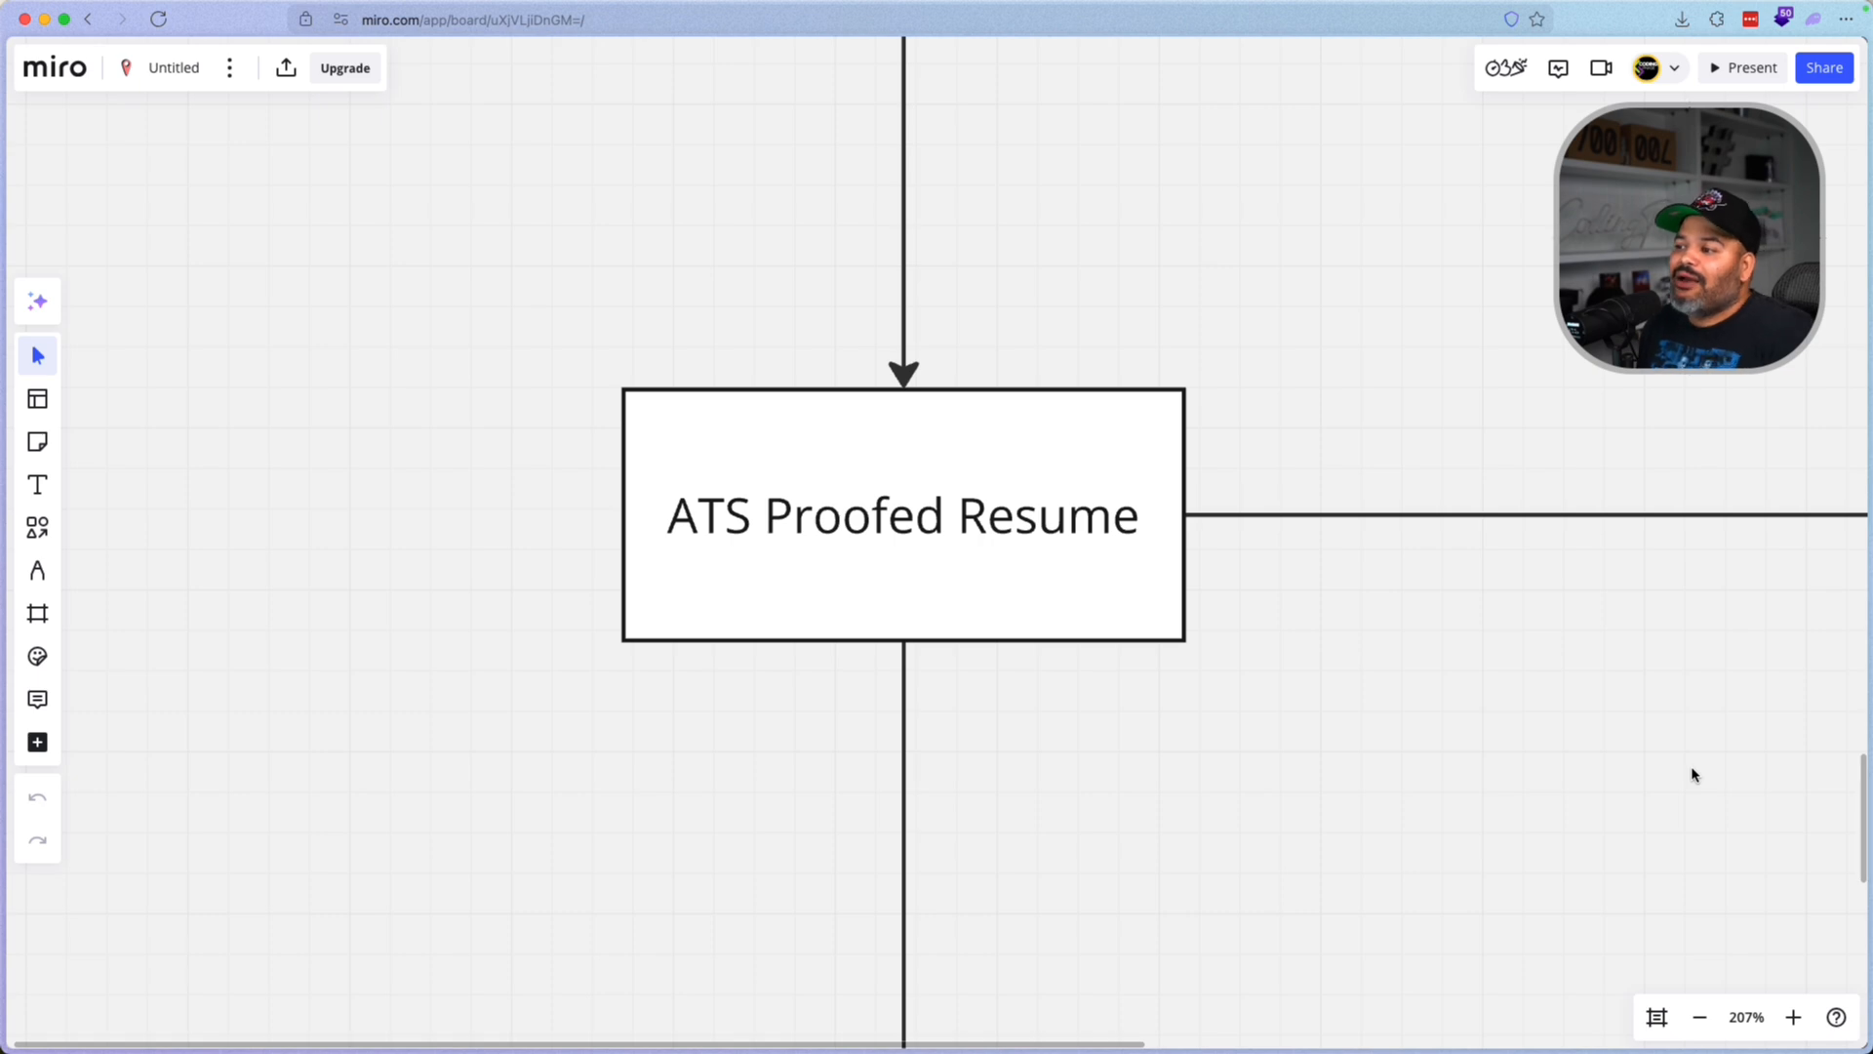
mouse_move(1728, 753)
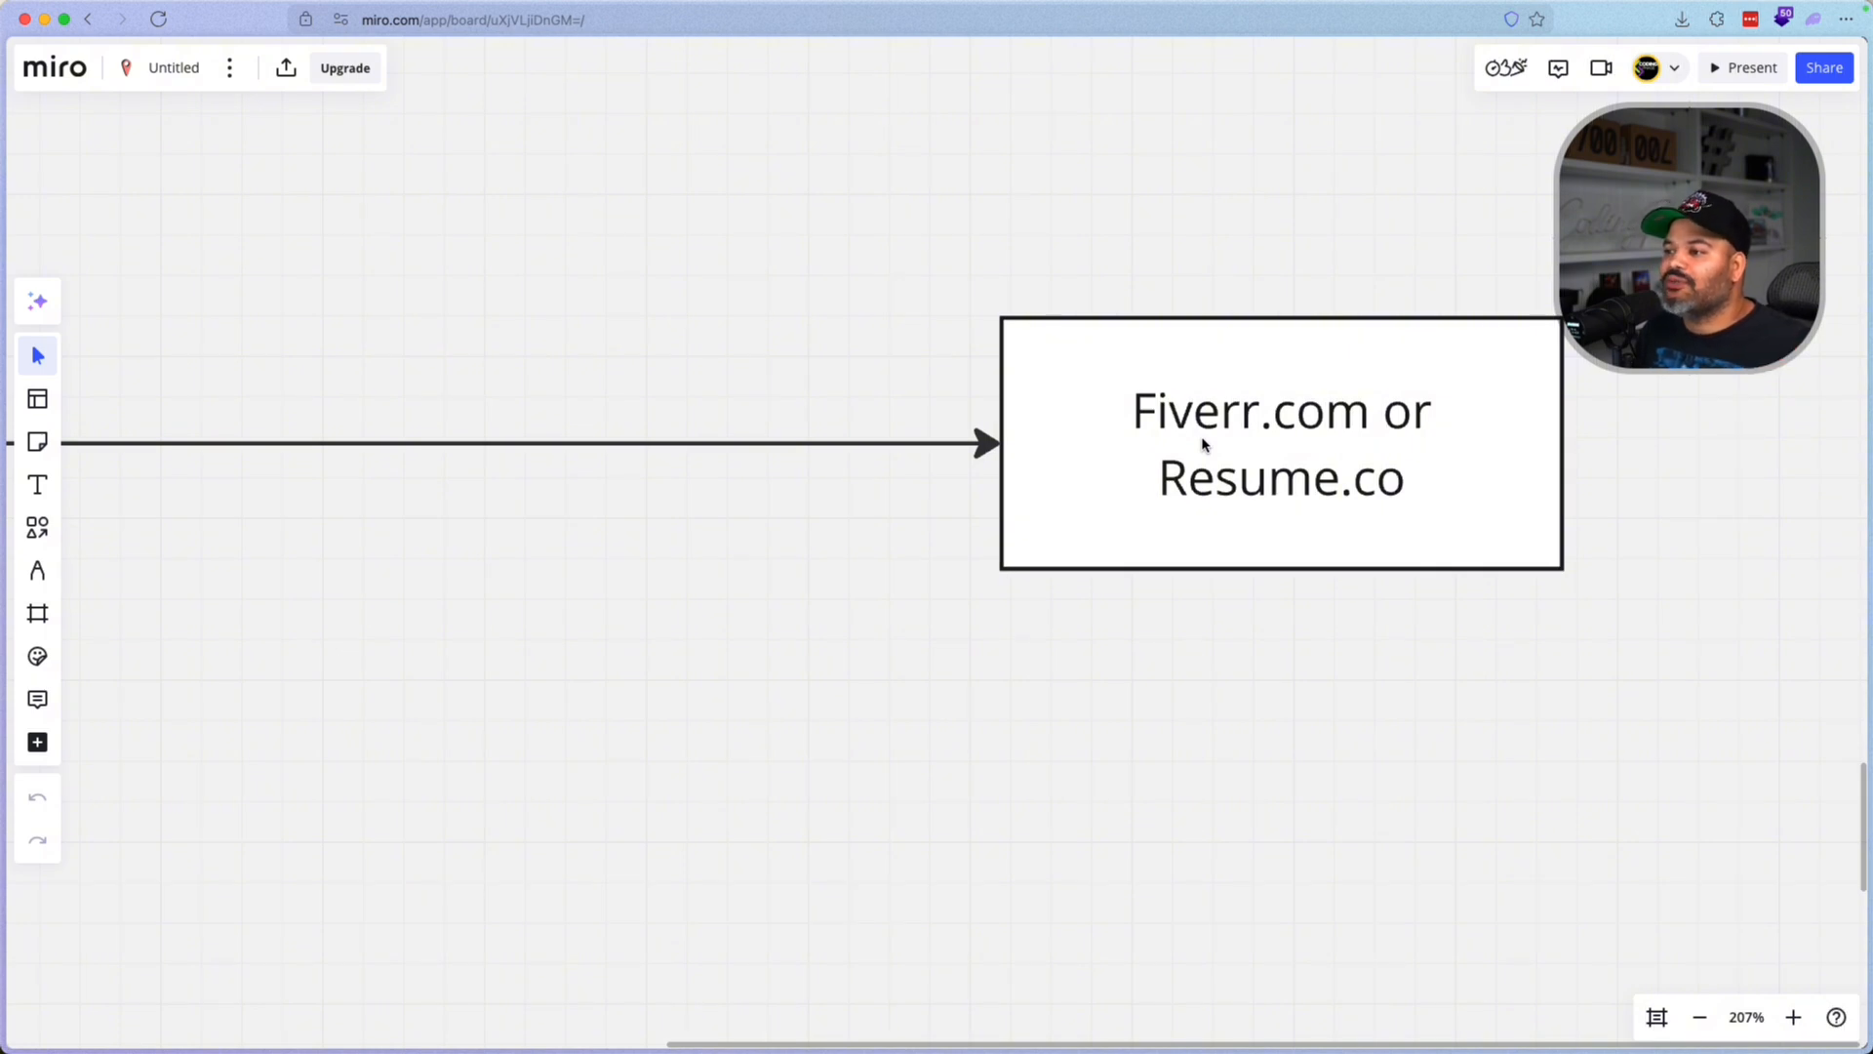
mouse_move(1241, 410)
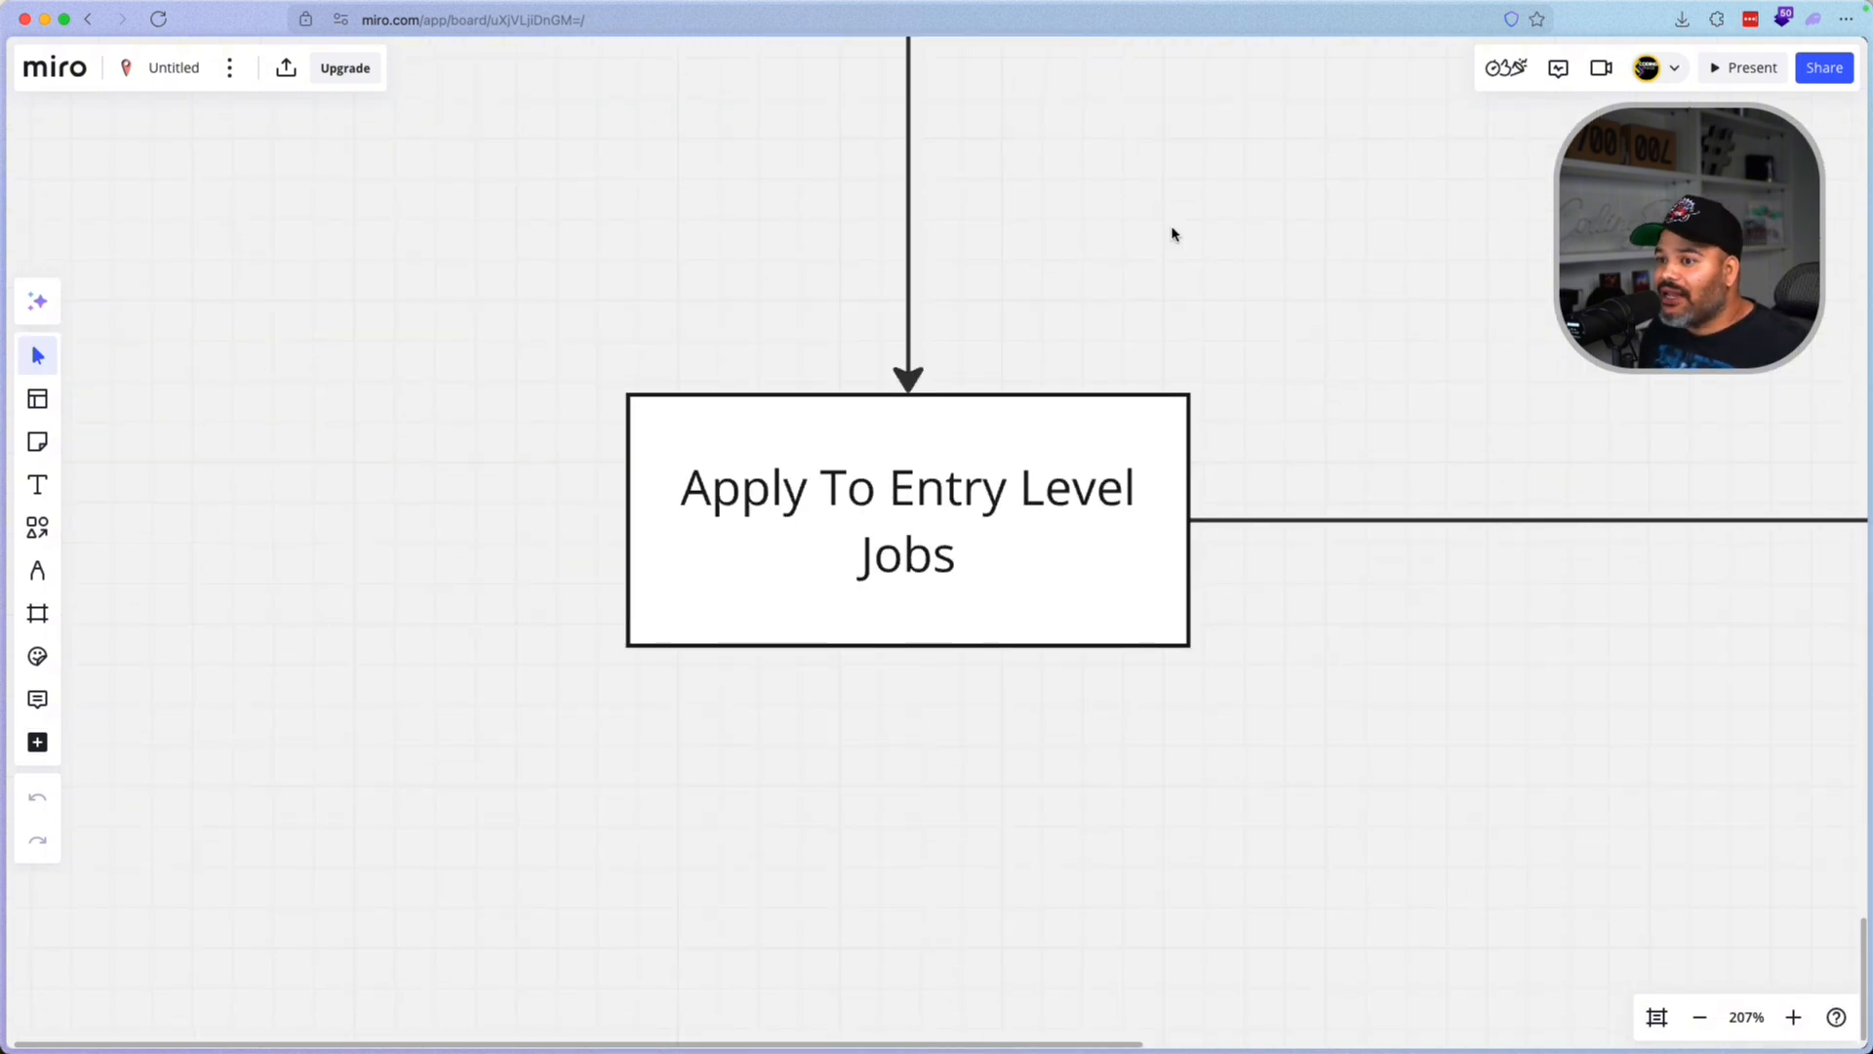
mouse_move(1157, 295)
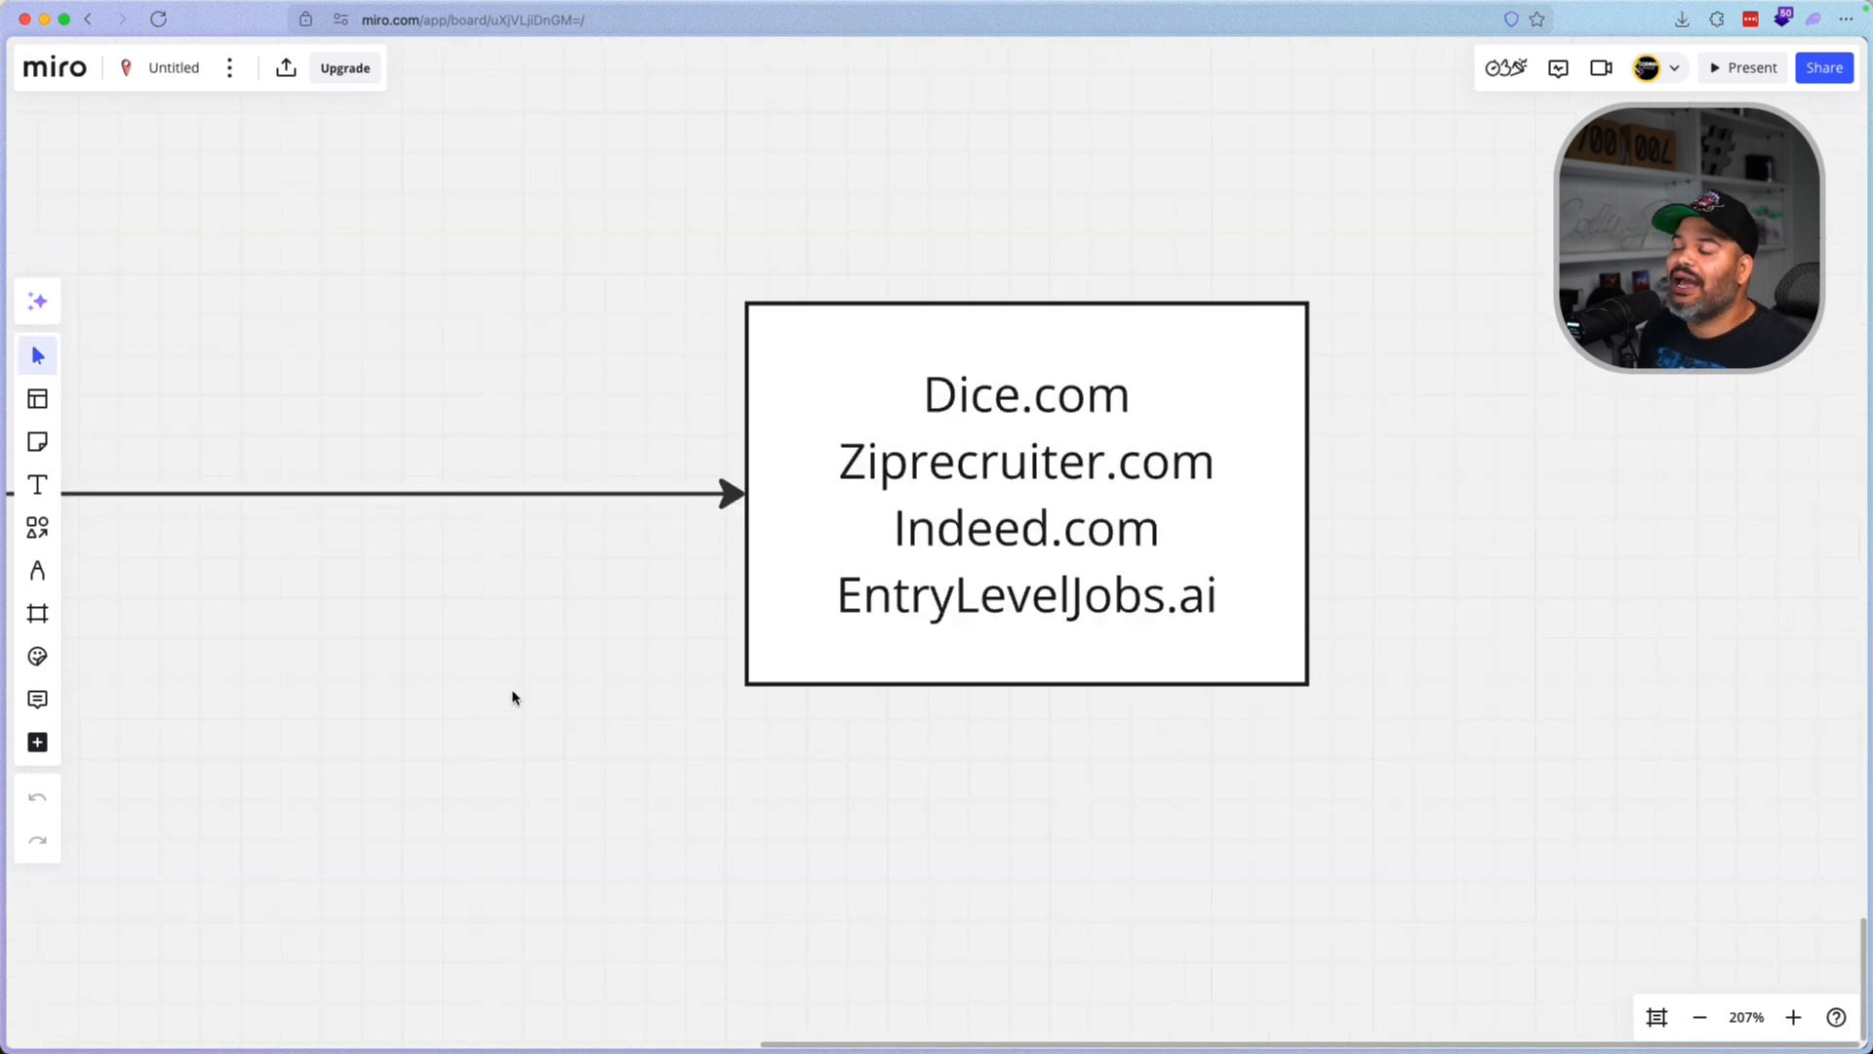
mouse_move(579, 633)
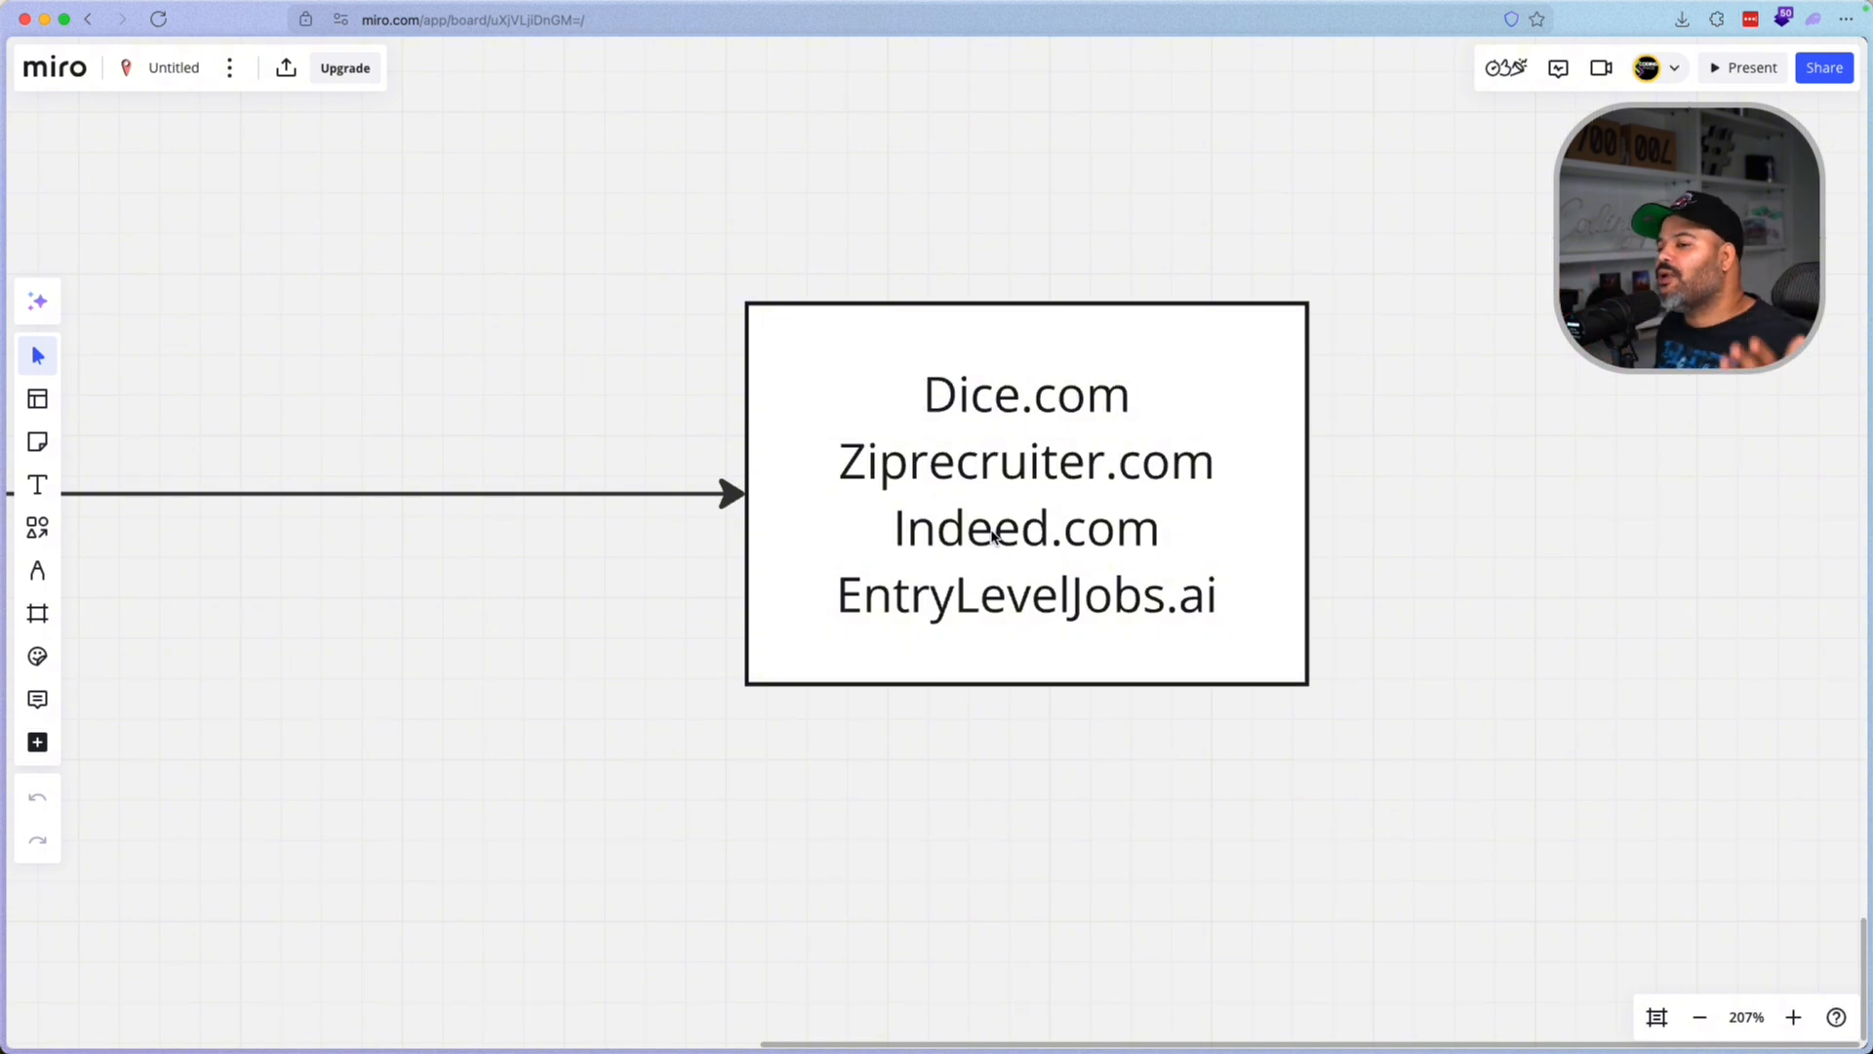
mouse_move(1307, 642)
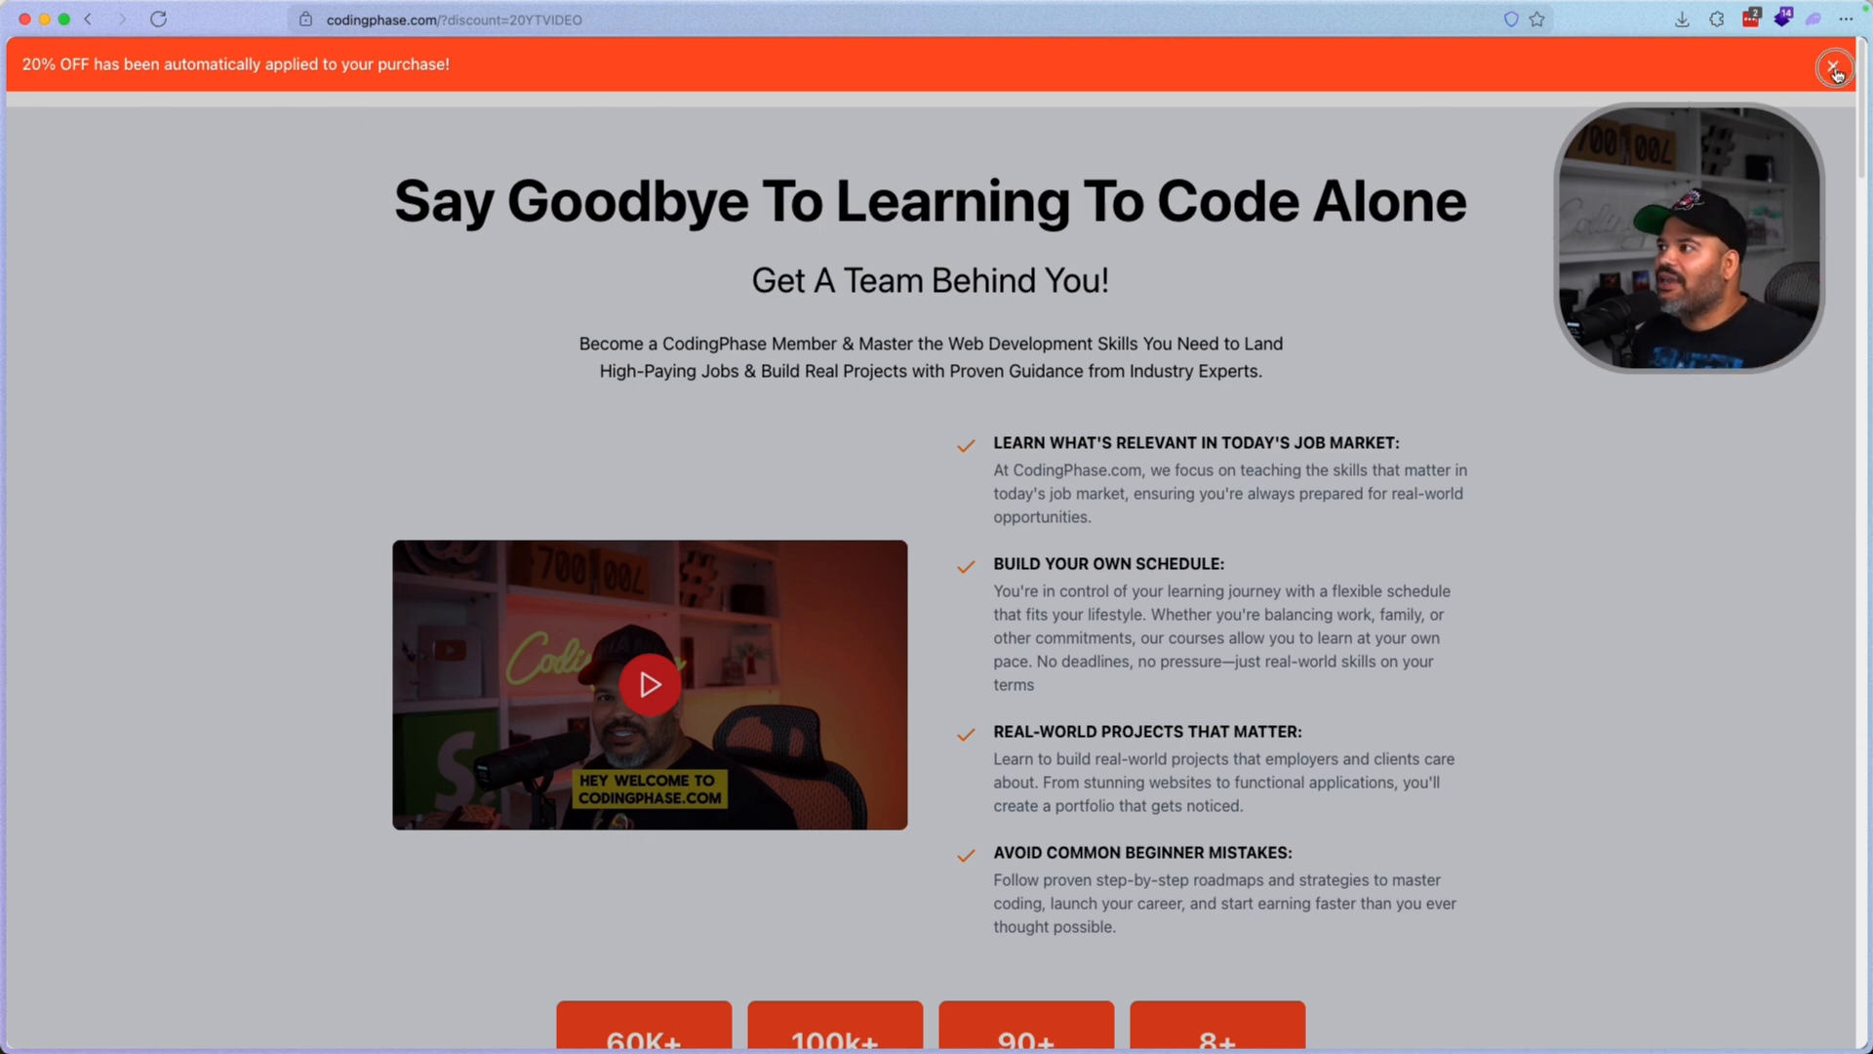
Step: Scroll past the stats and testimonials to The CodingPhase Difference bootcamp-vs-career-path comparison
click(1835, 66)
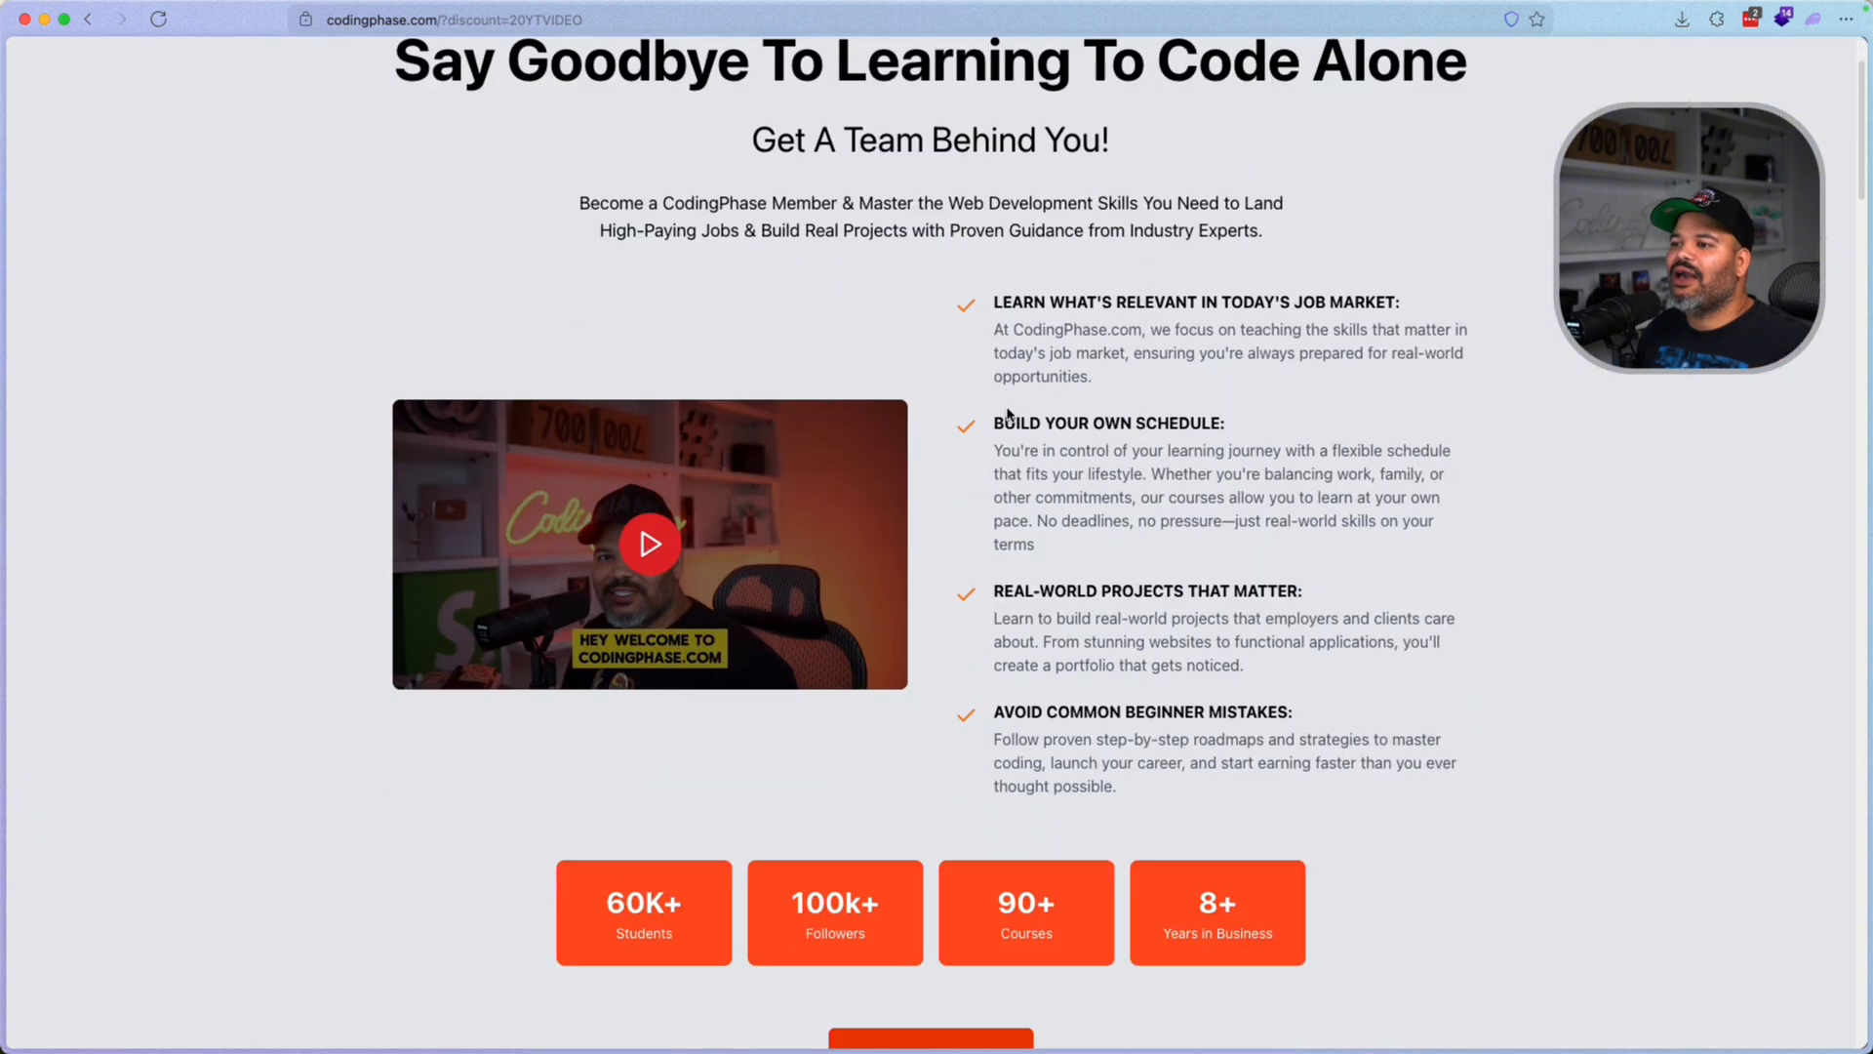
scroll(down, 3)
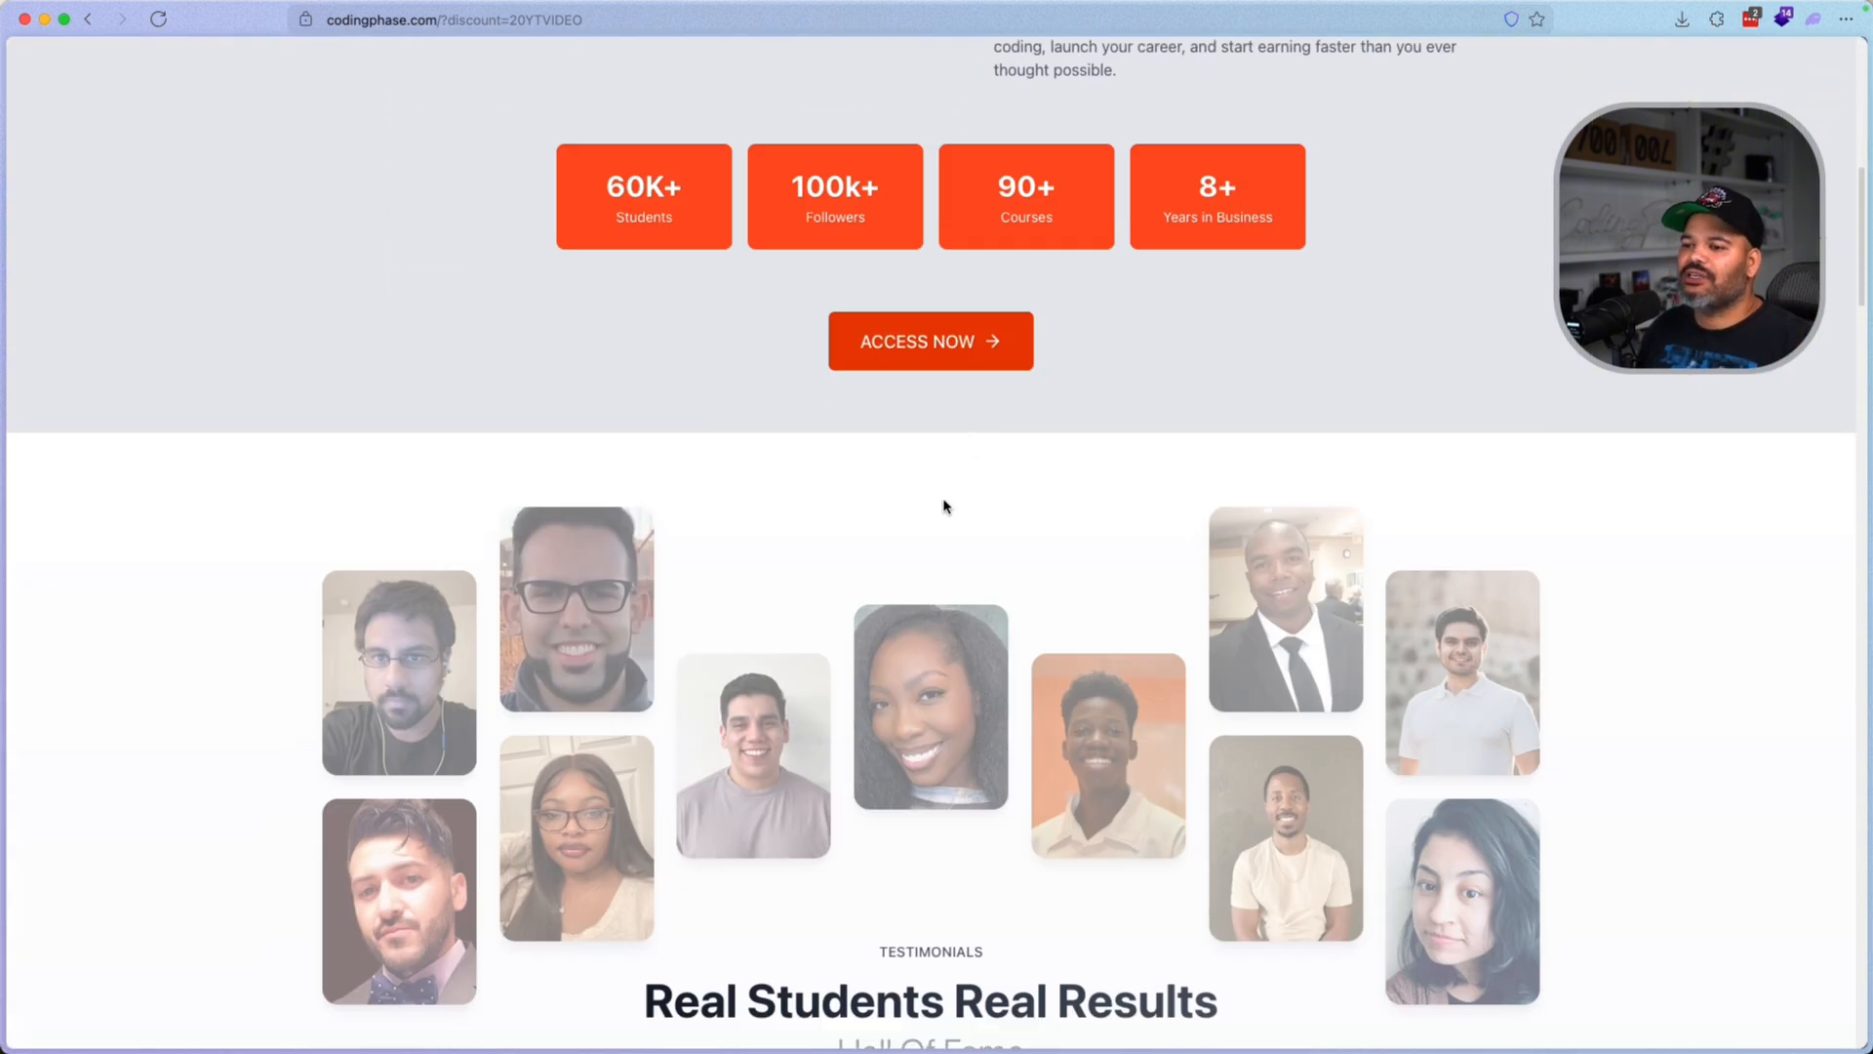
scroll(down, 3)
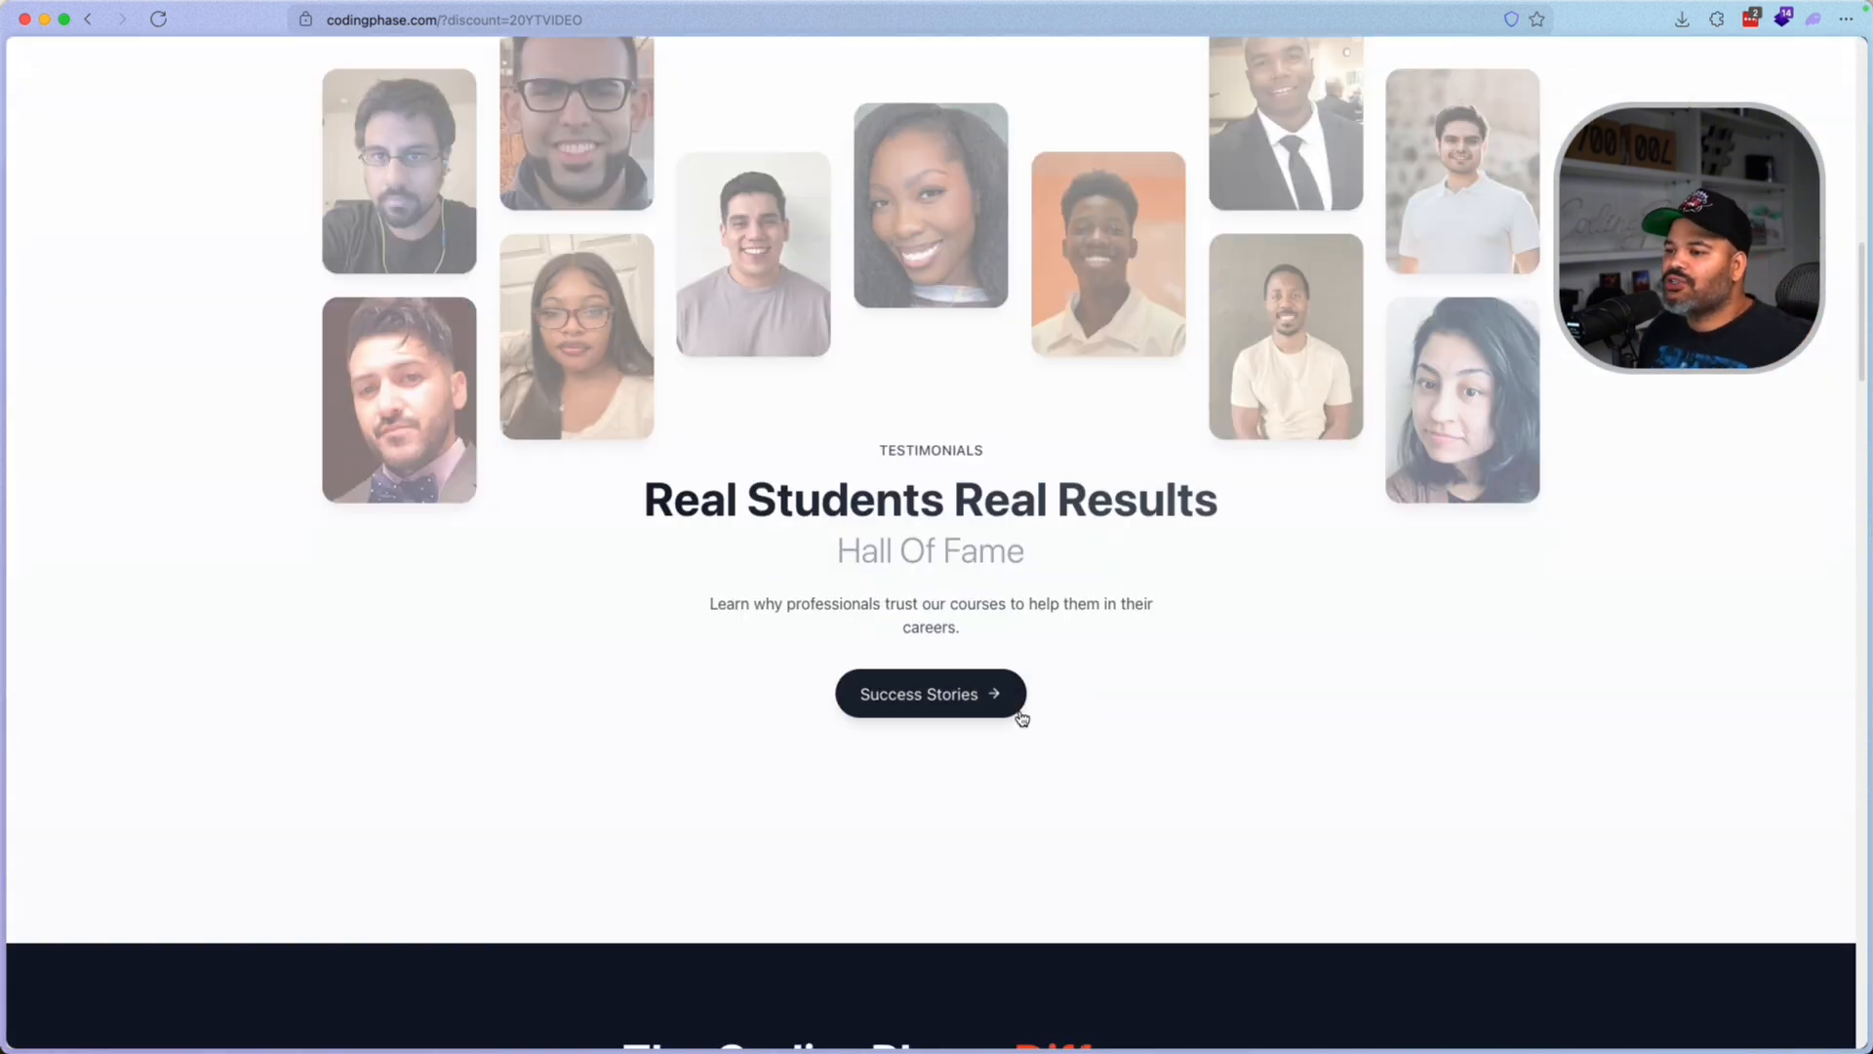
scroll(down, 3)
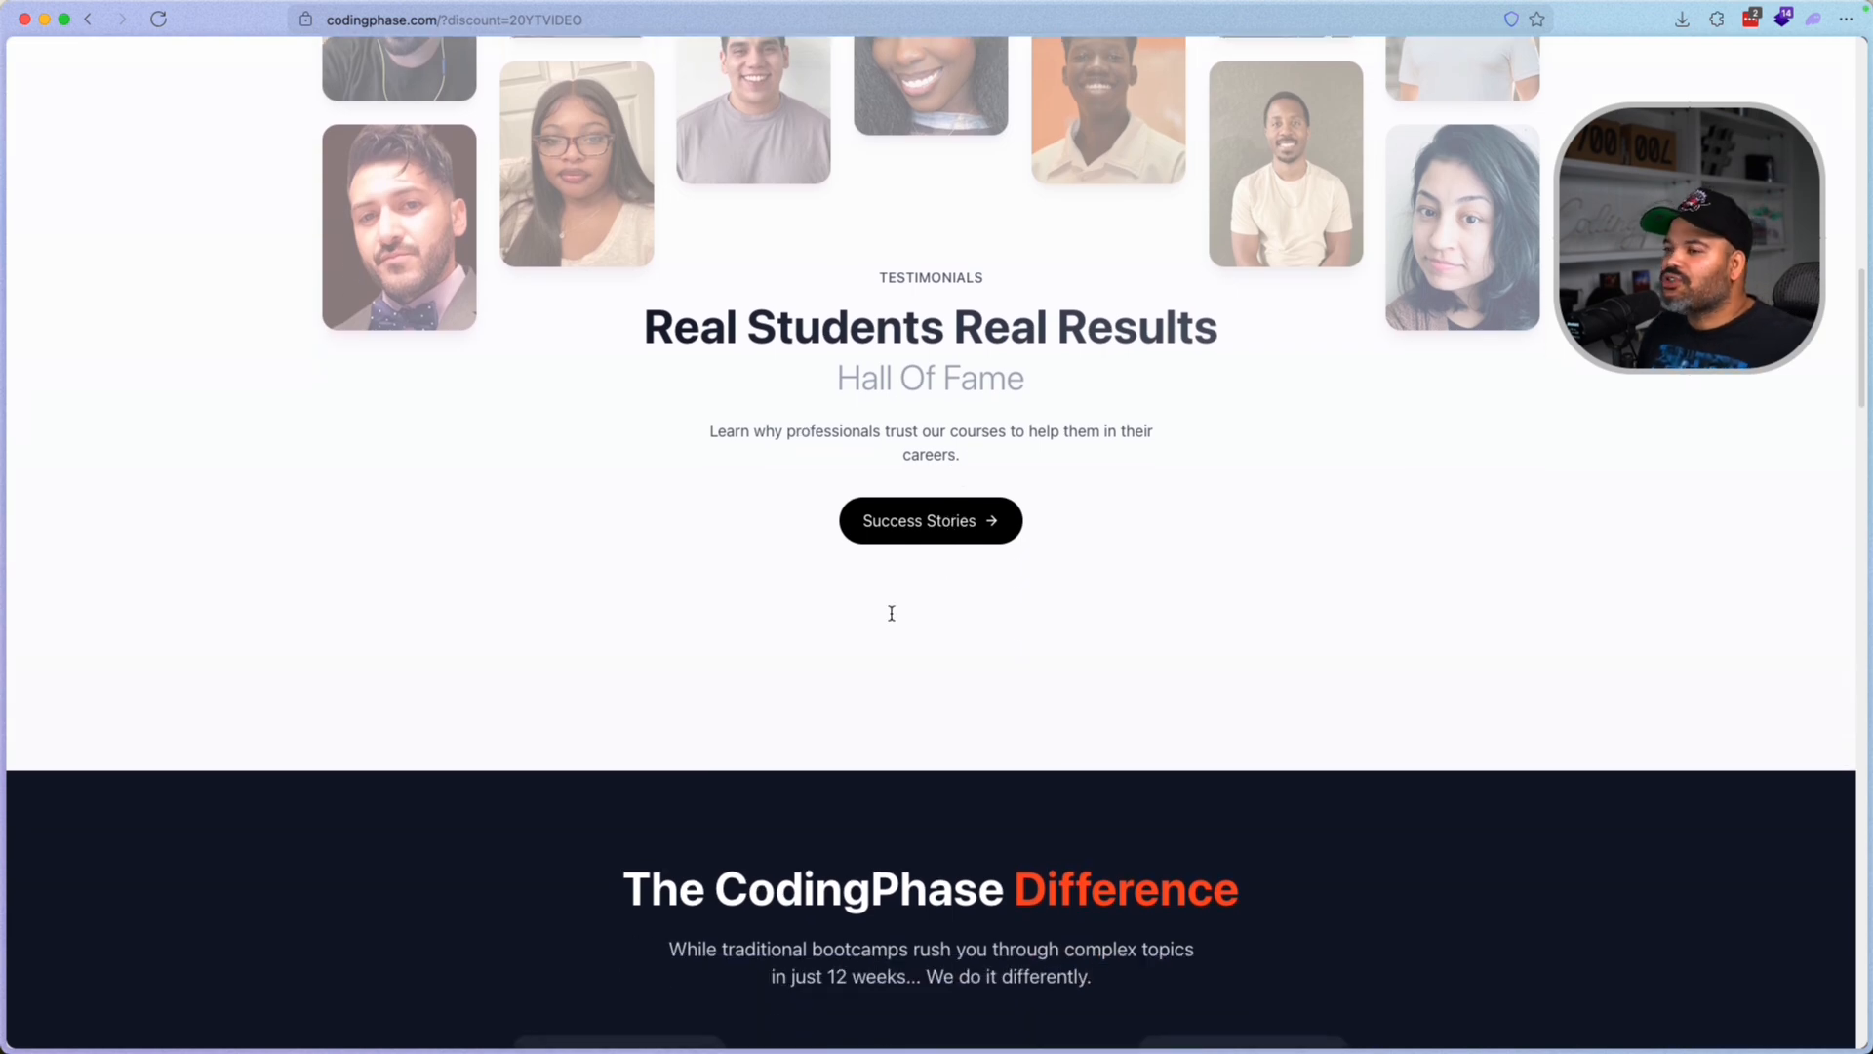
scroll(down, 3)
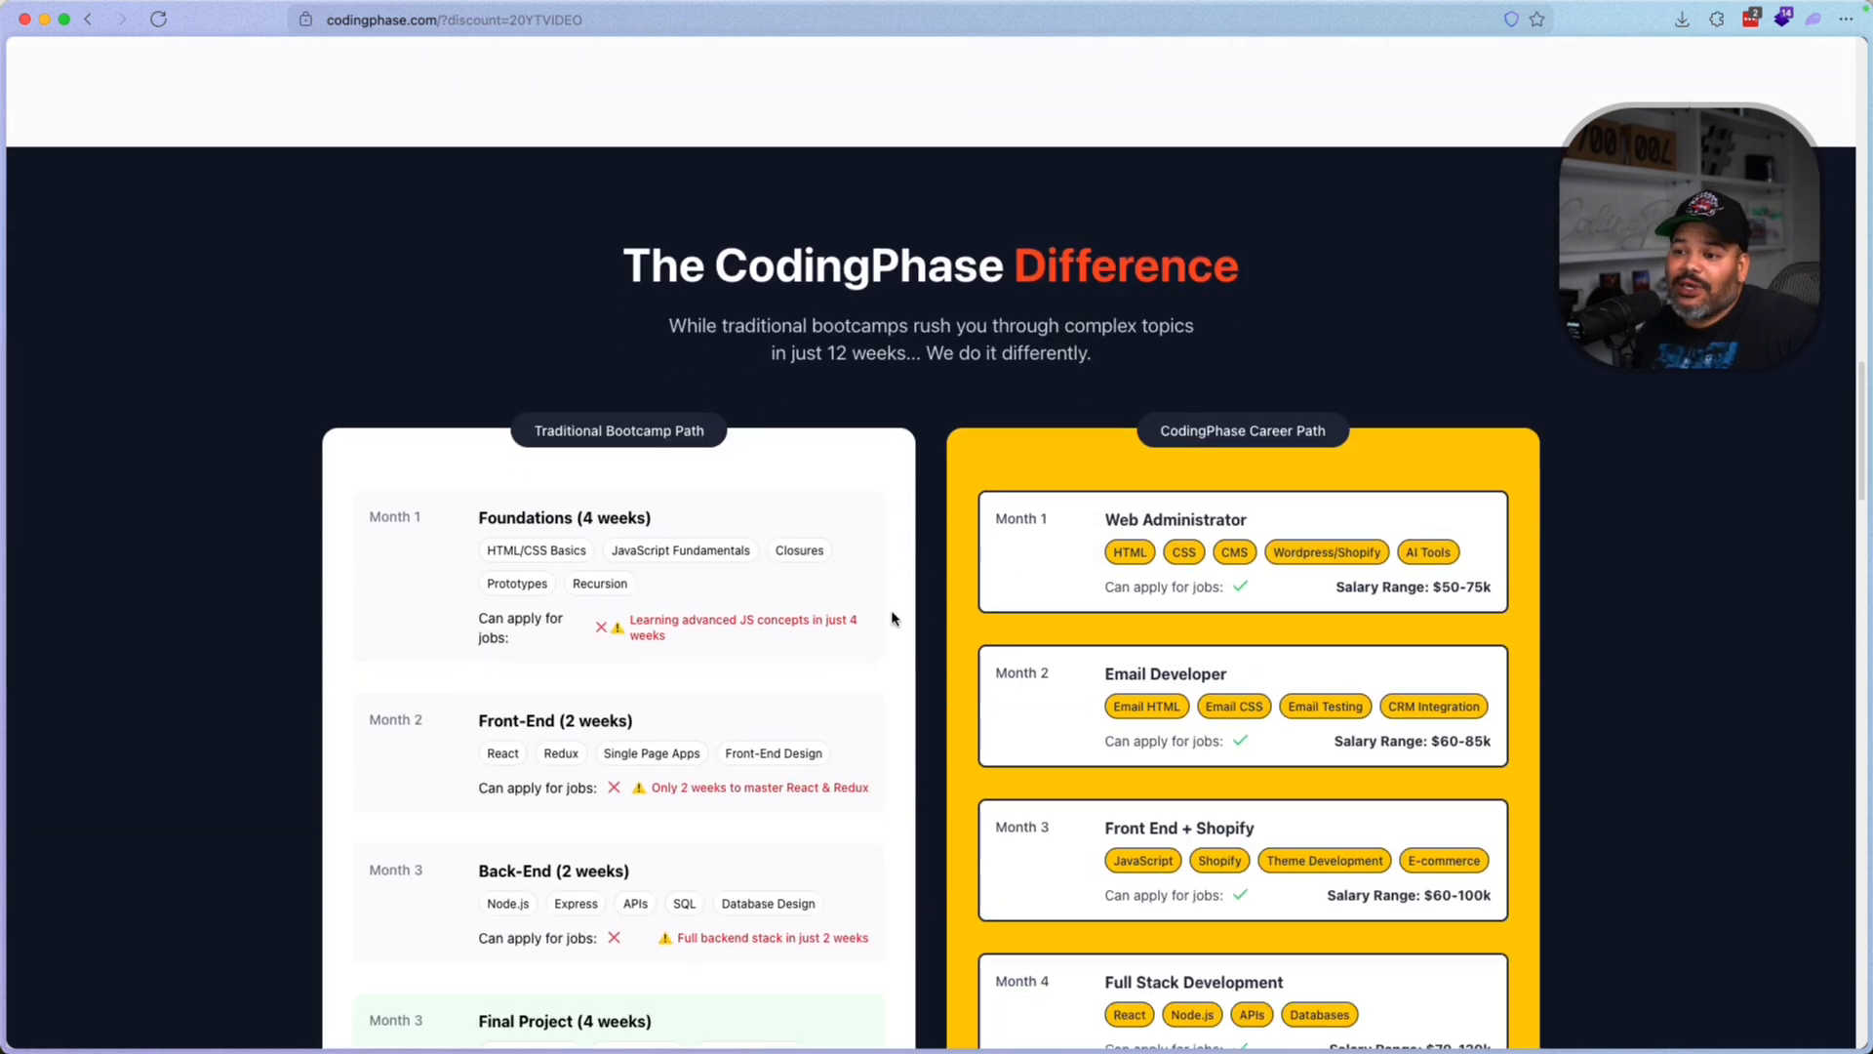
Step: Scroll through the comparison cards until the Why Web Development? section with its $65k-$100k+ salaries appears
scroll(down, 3)
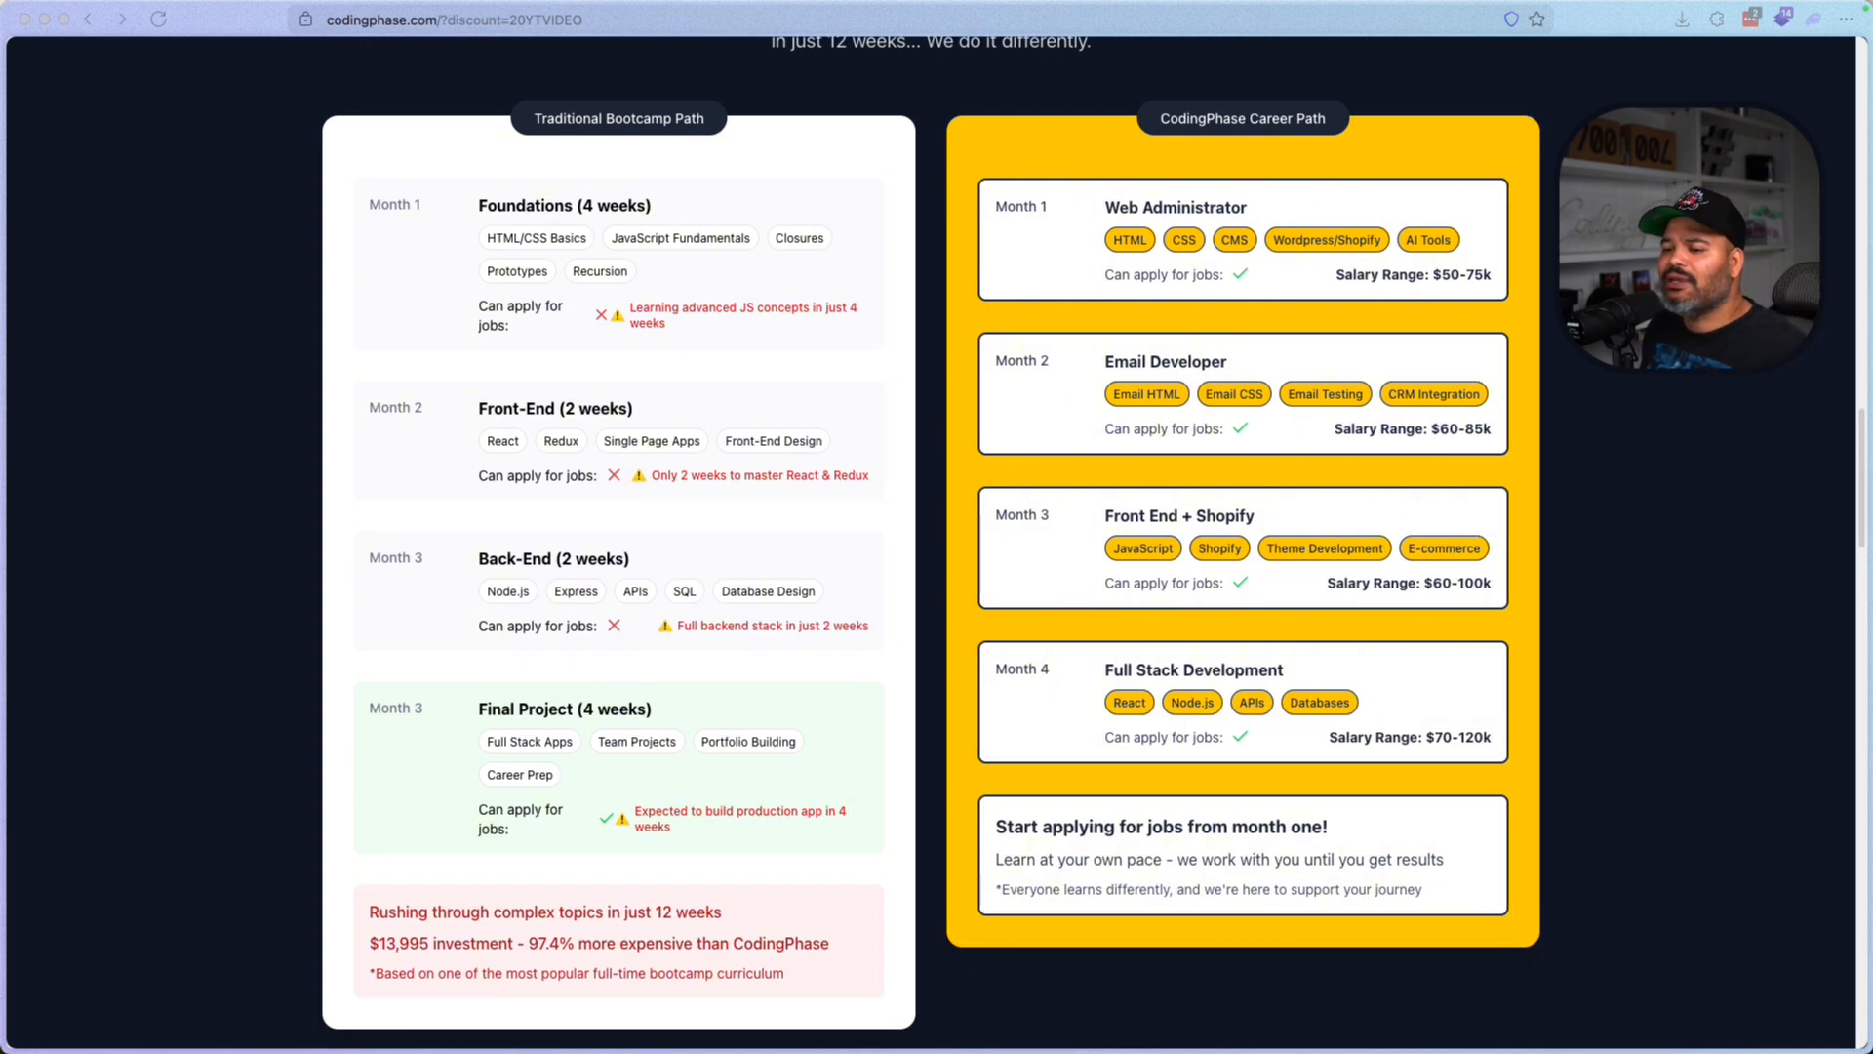
scroll(down, 3)
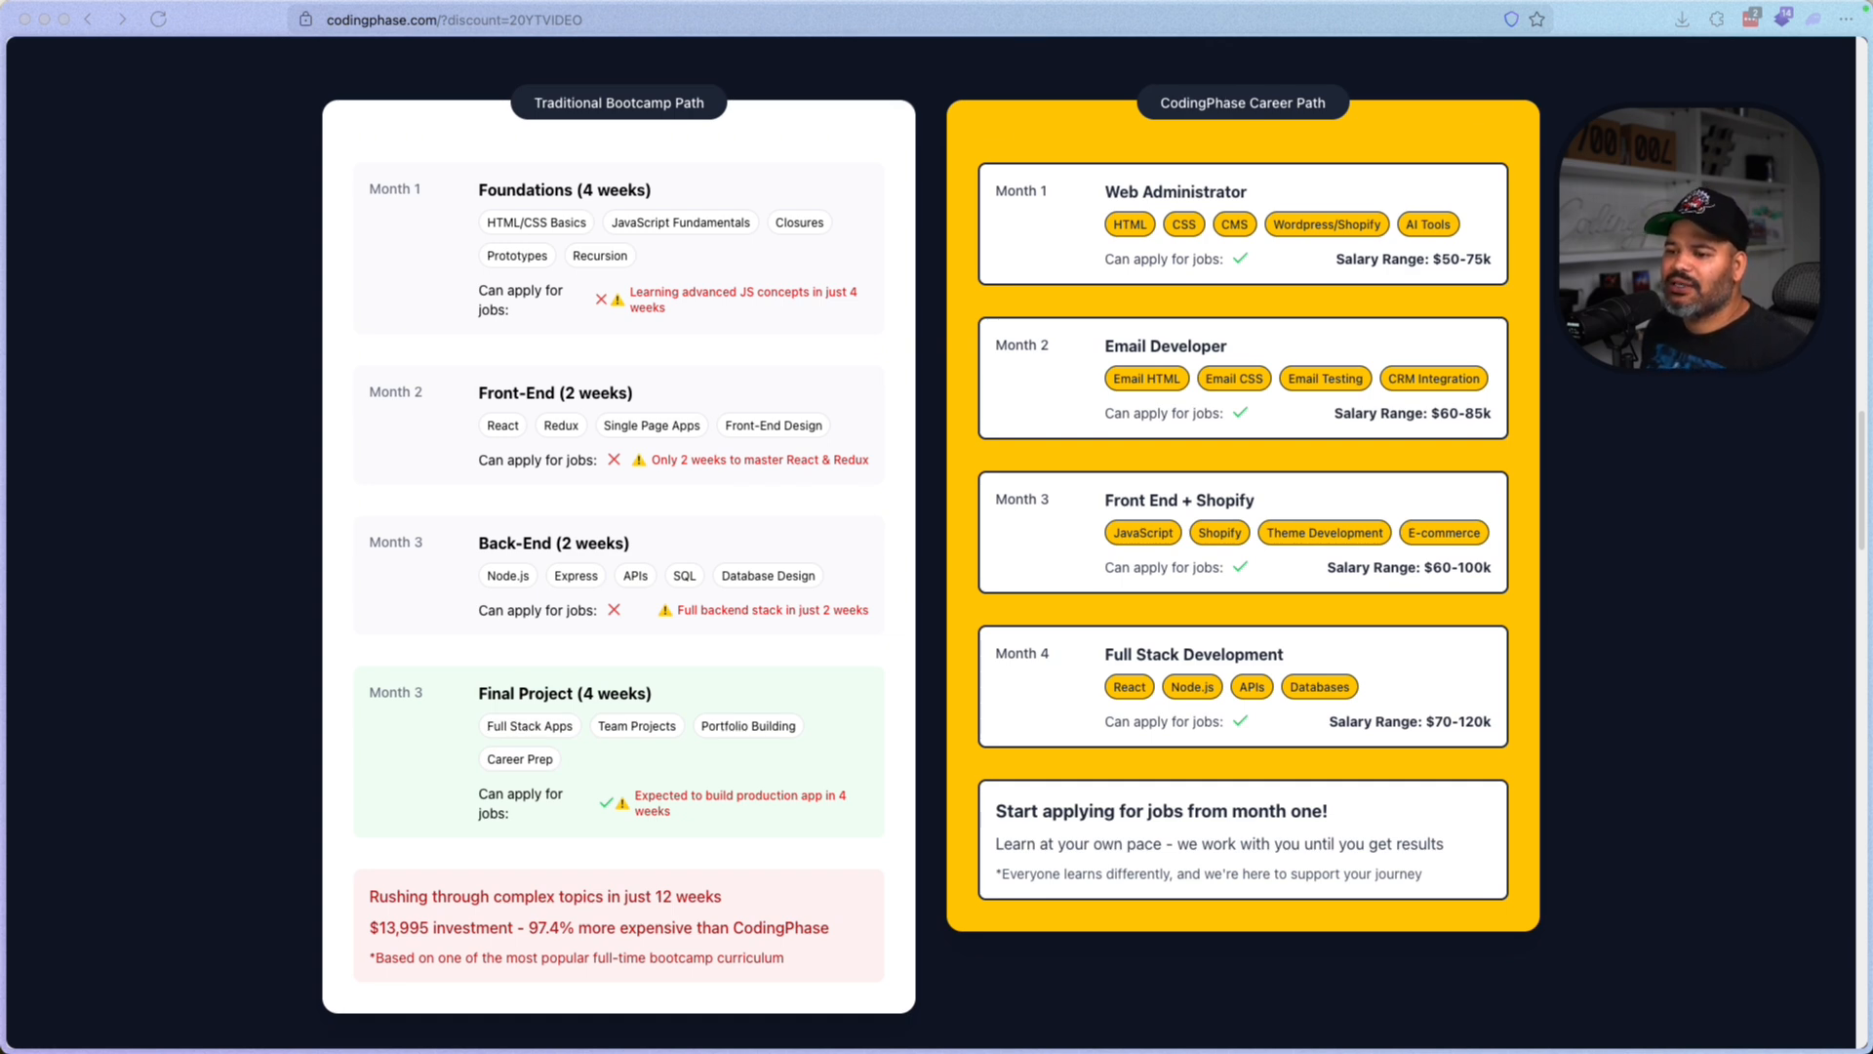
scroll(down, 3)
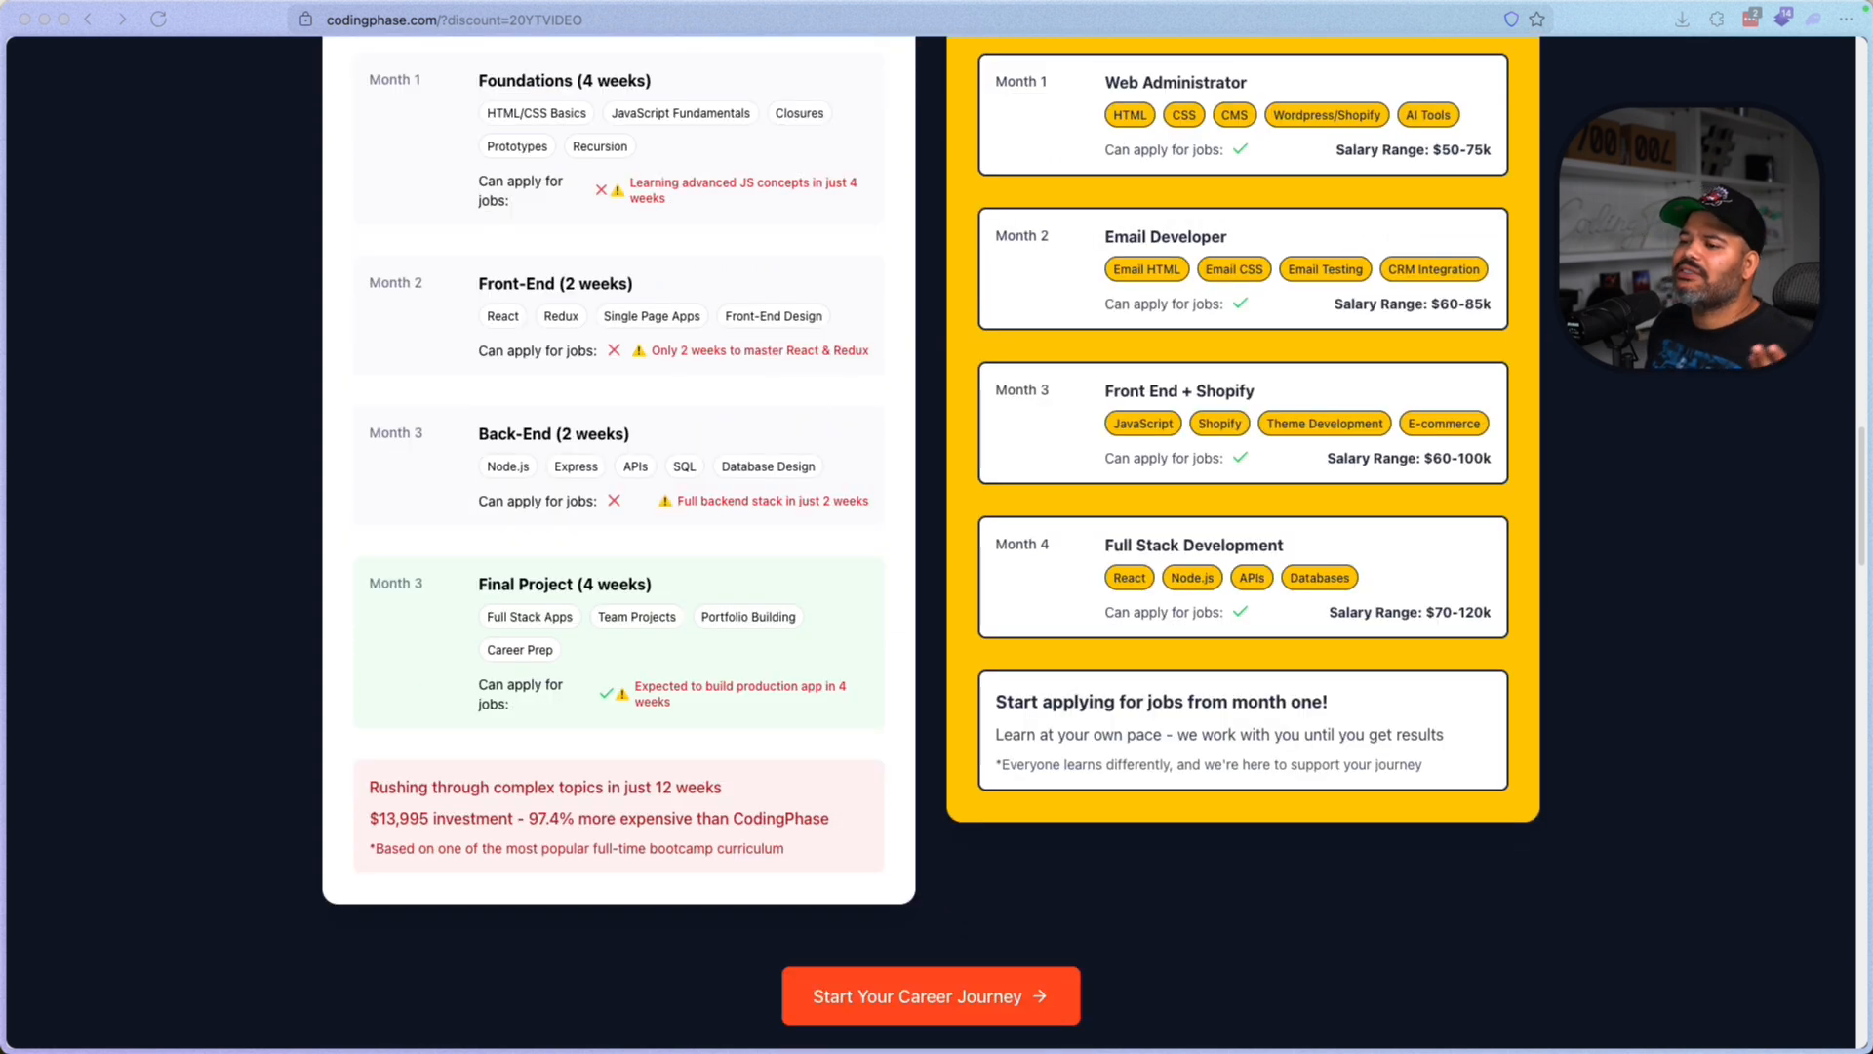
scroll(down, 3)
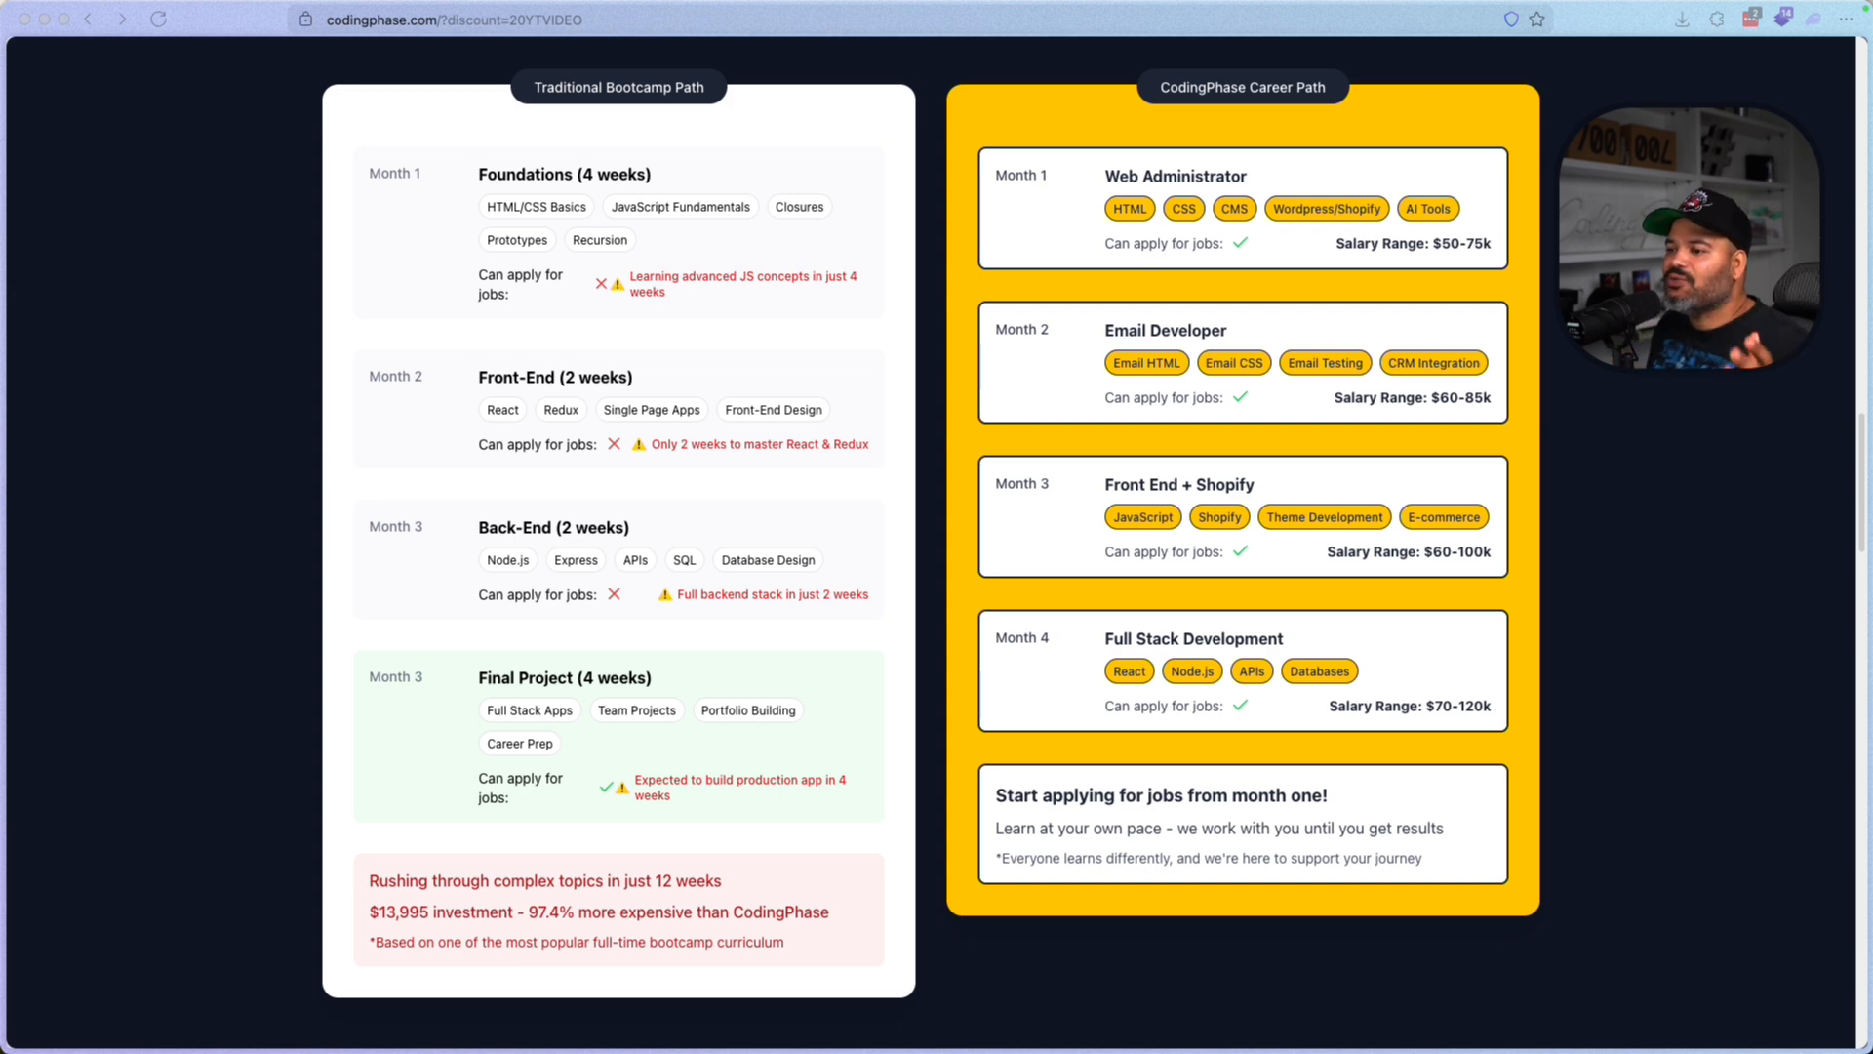
scroll(down, 3)
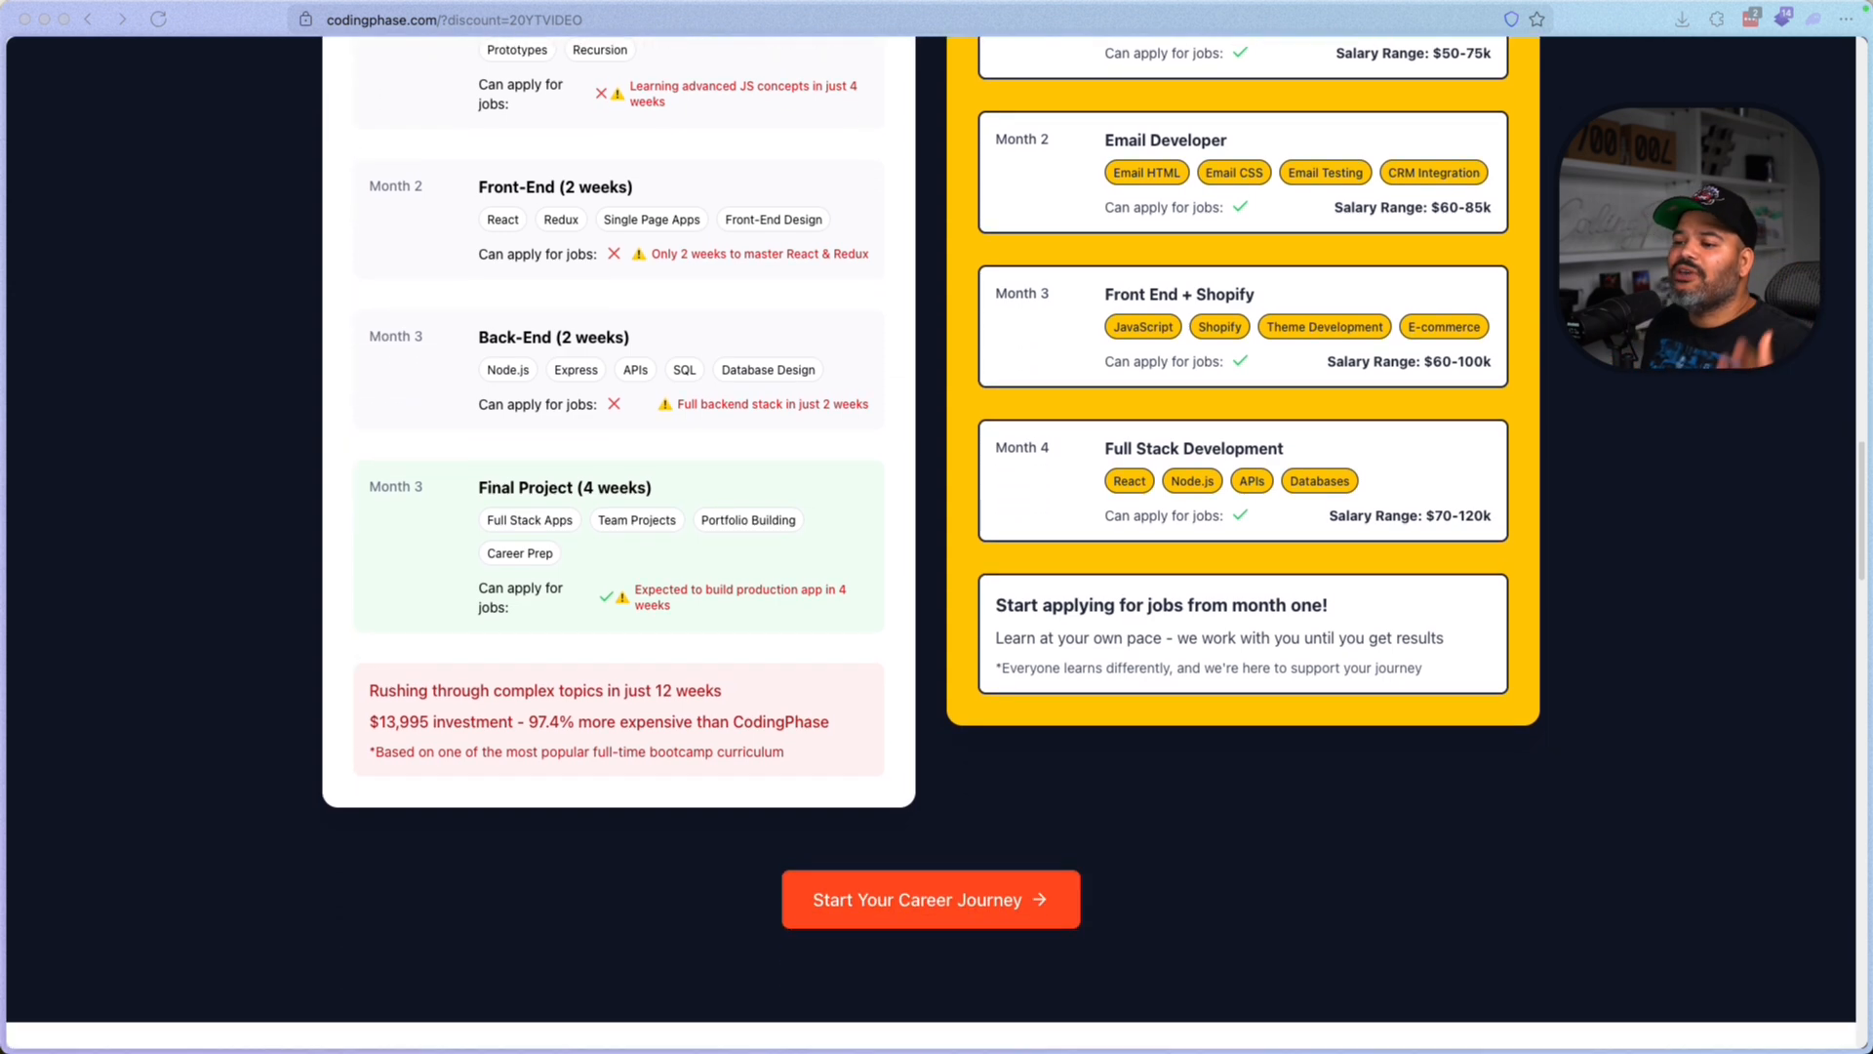
scroll(down, 3)
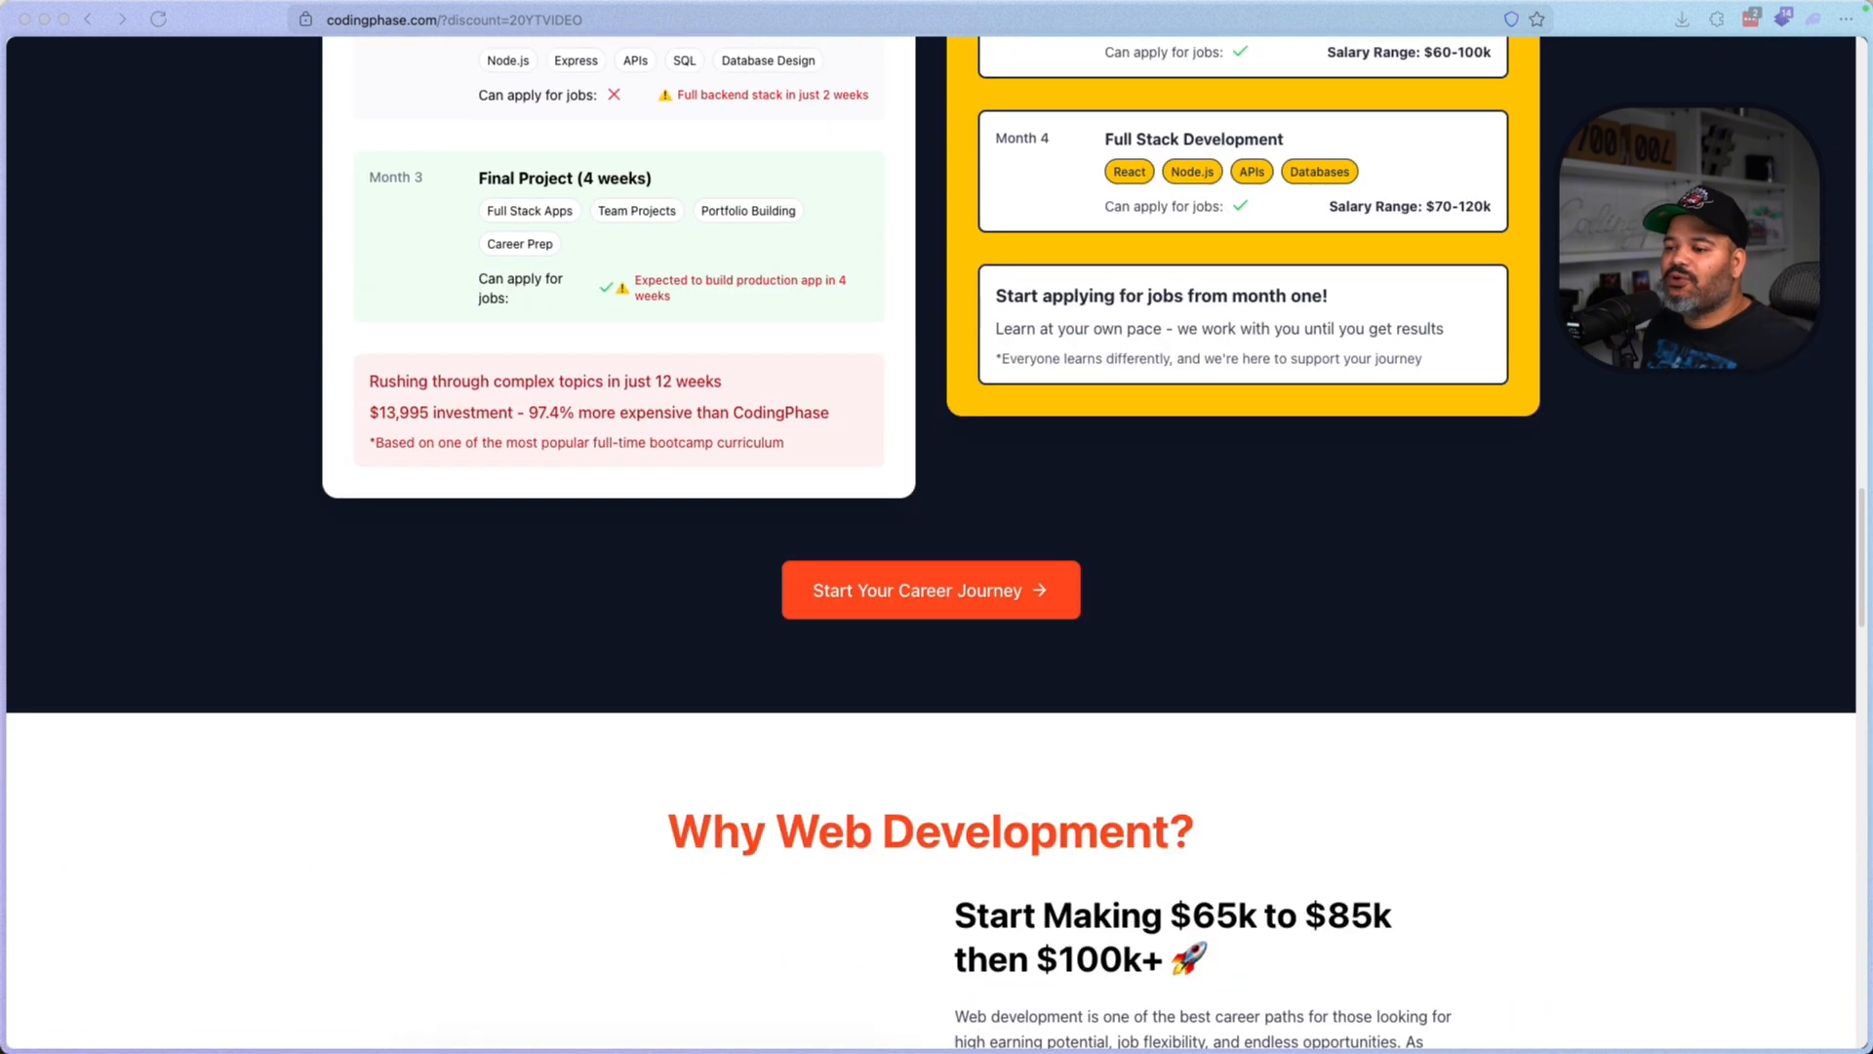
Step: Scroll to Pick A Plan and switch to Pay Yearly, showing $292 per year, $0.8 per day
scroll(down, 3)
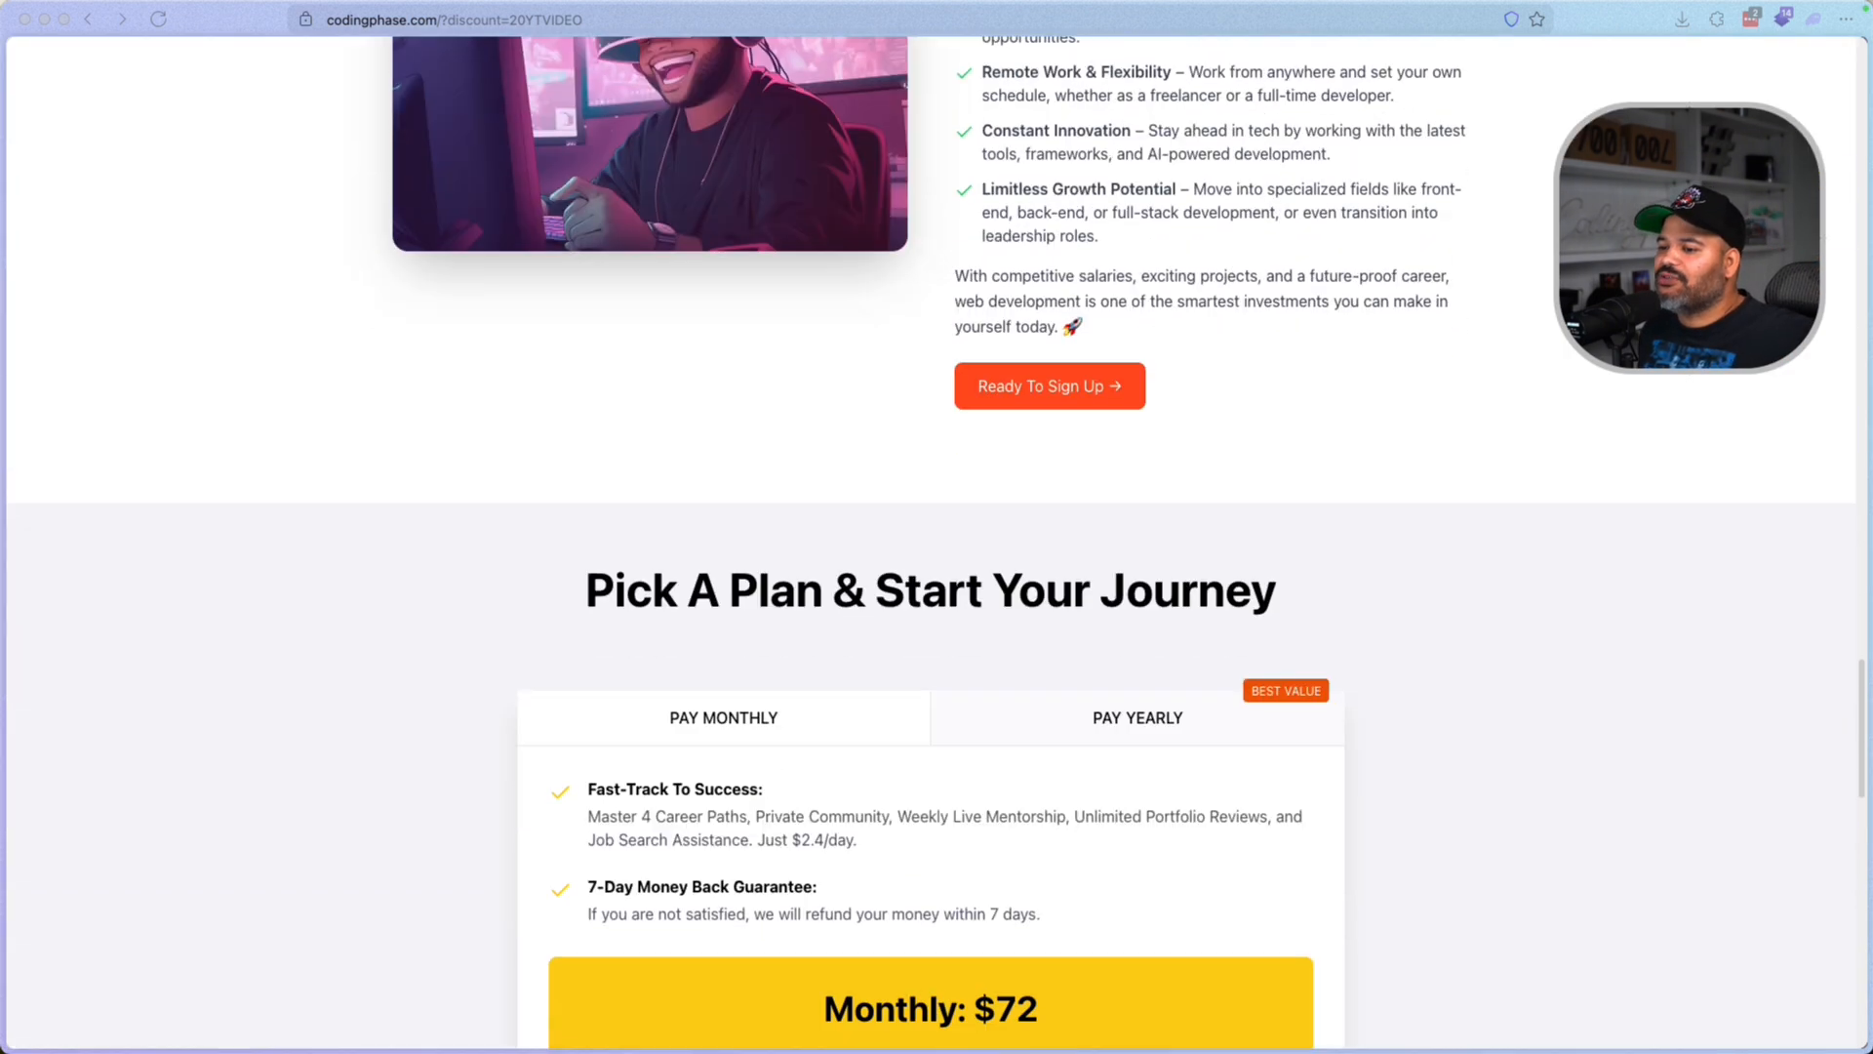
scroll(down, 3)
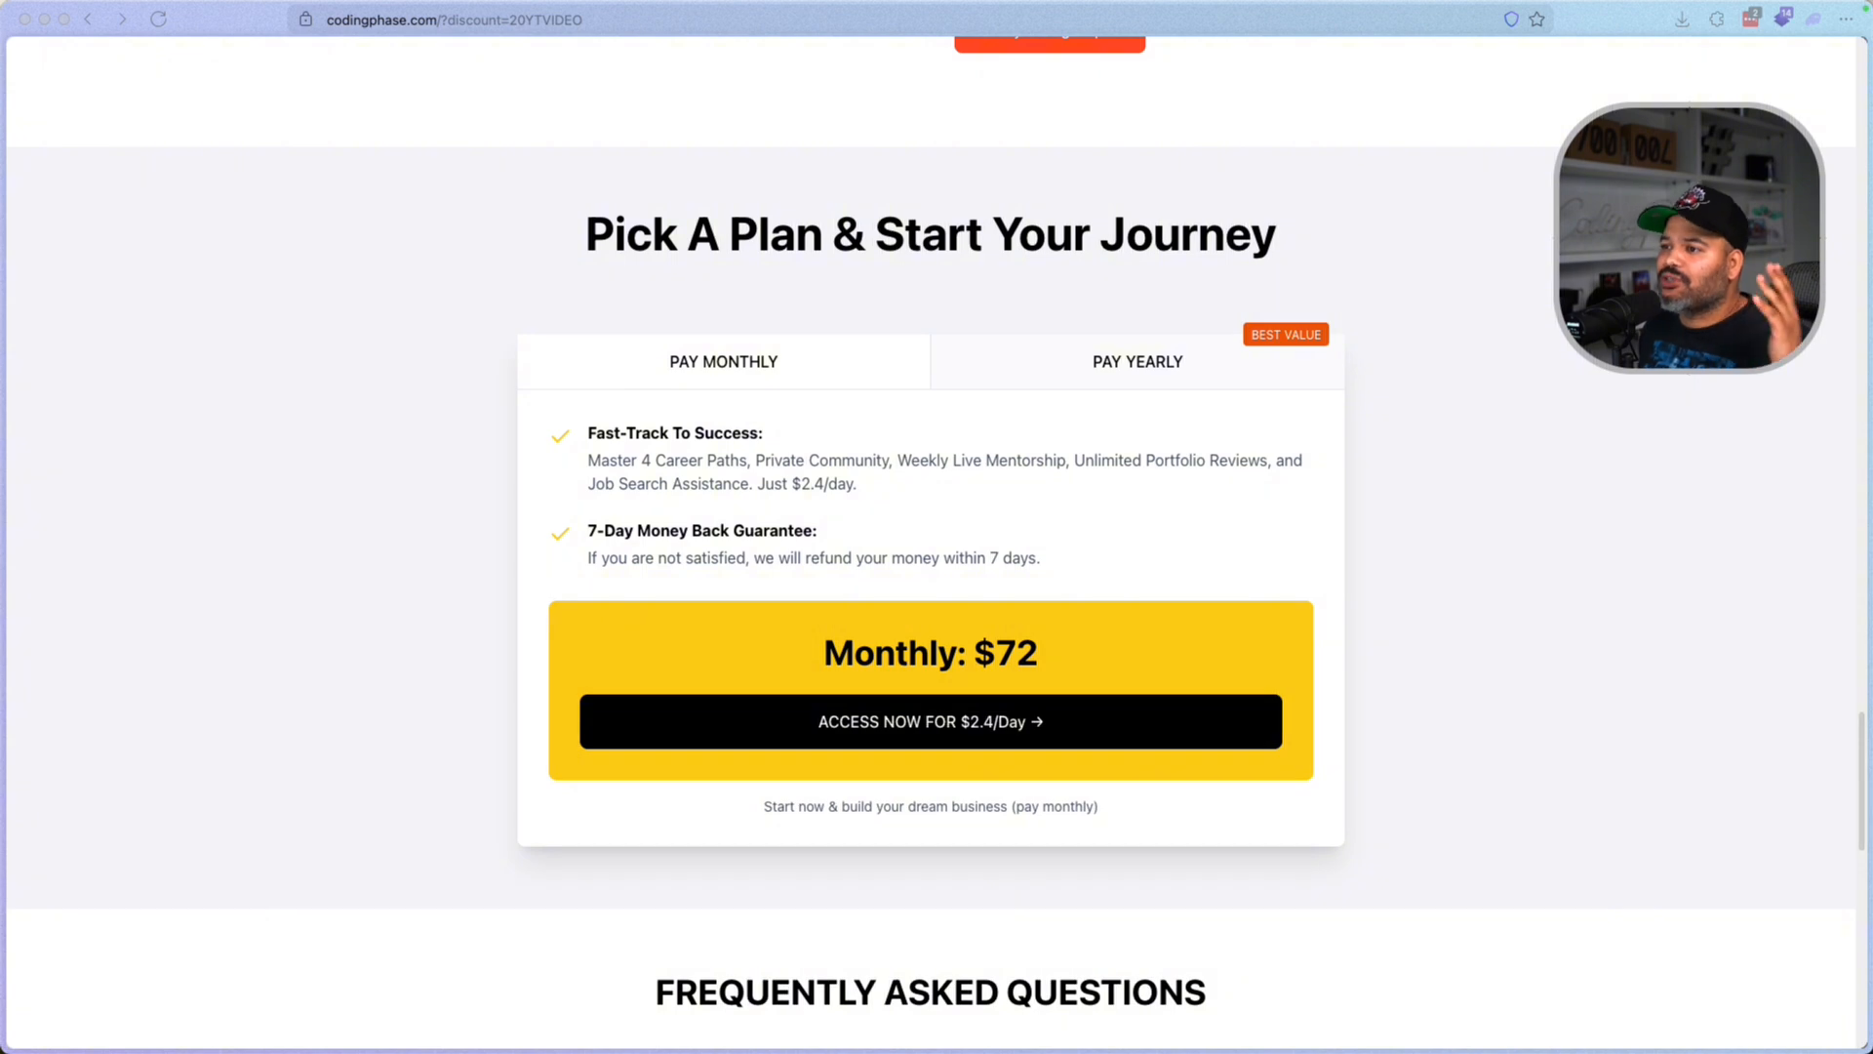
click(1136, 363)
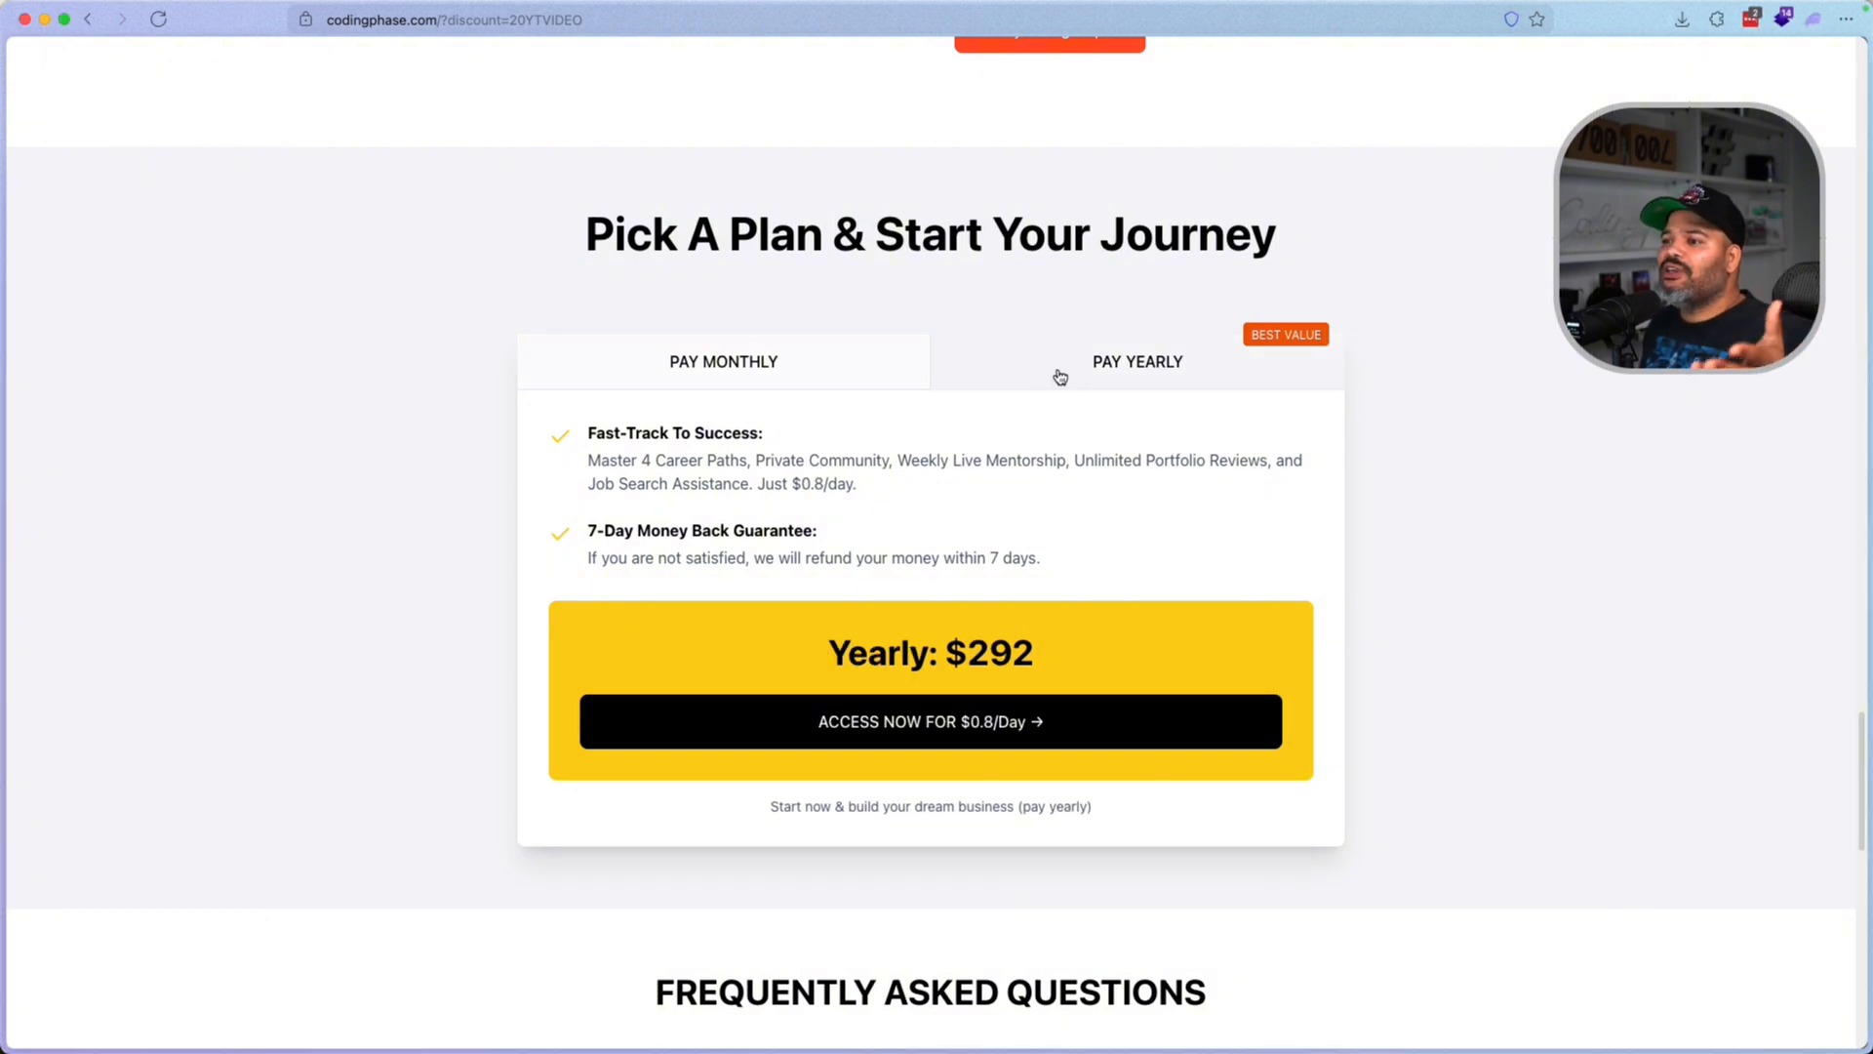
mouse_move(1056, 408)
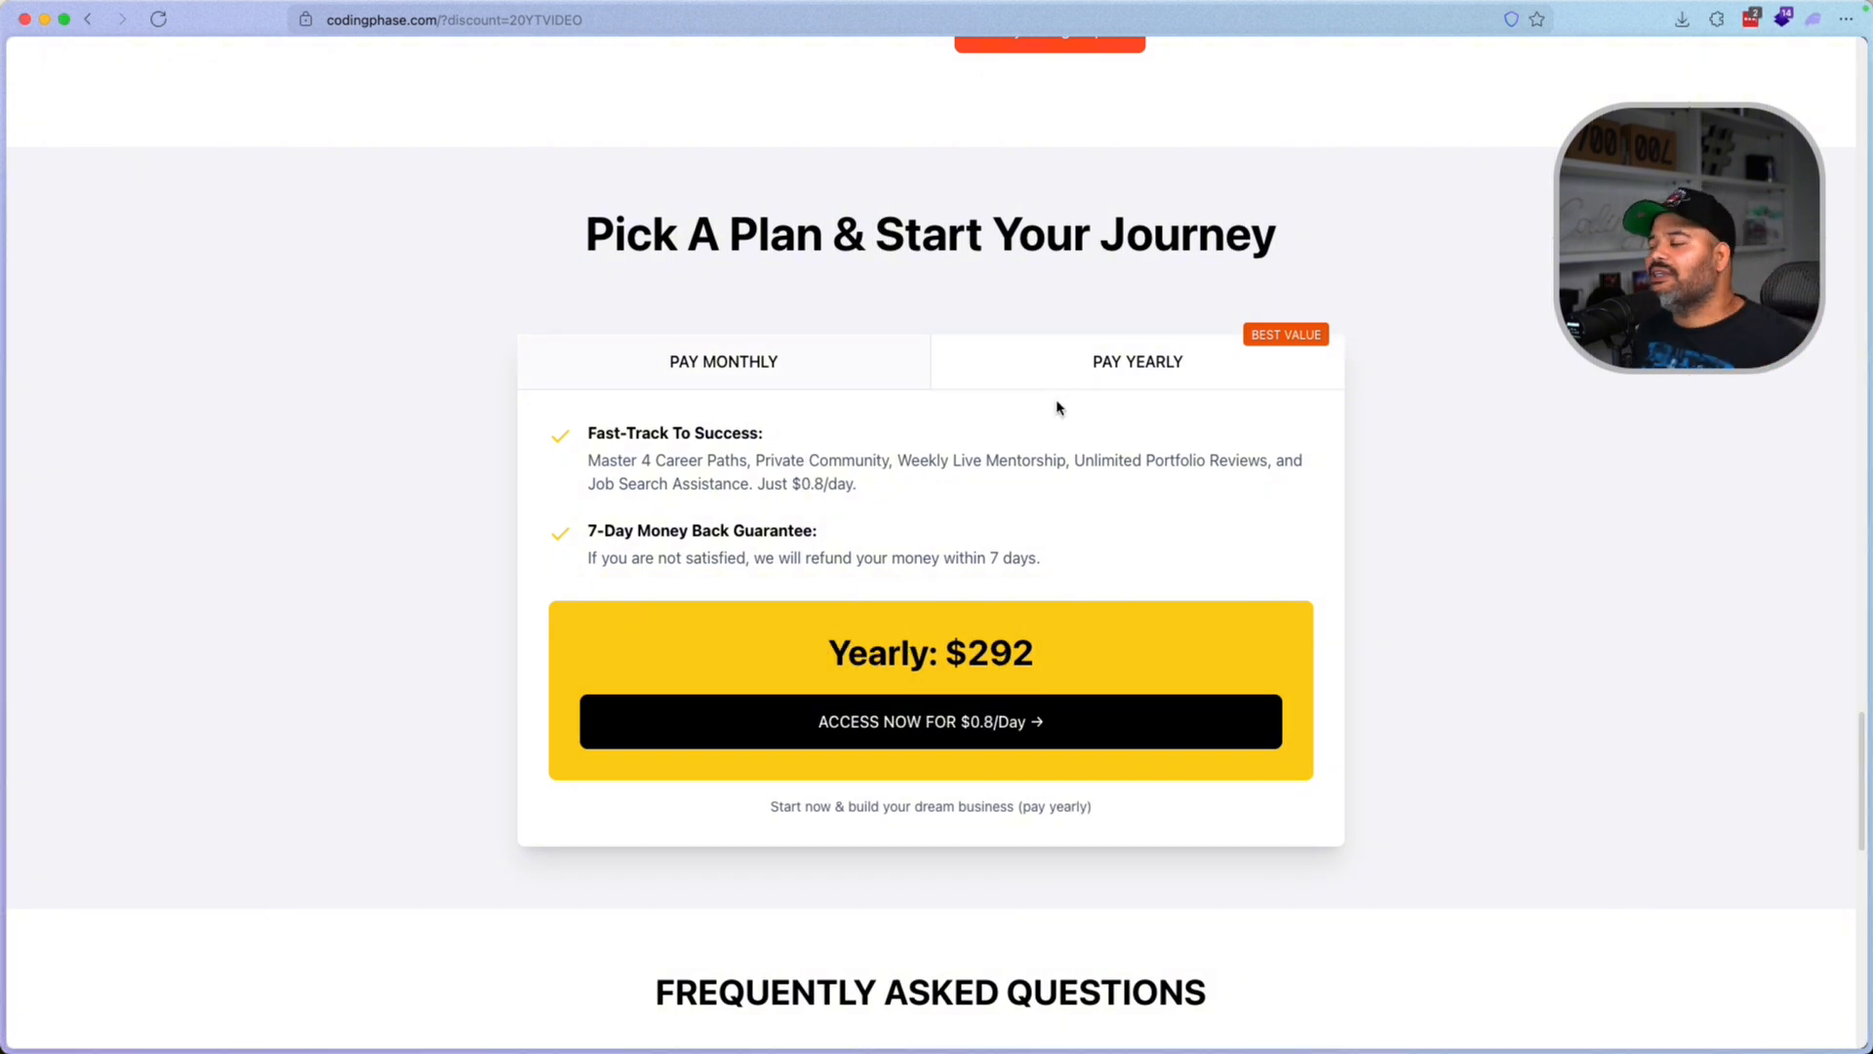